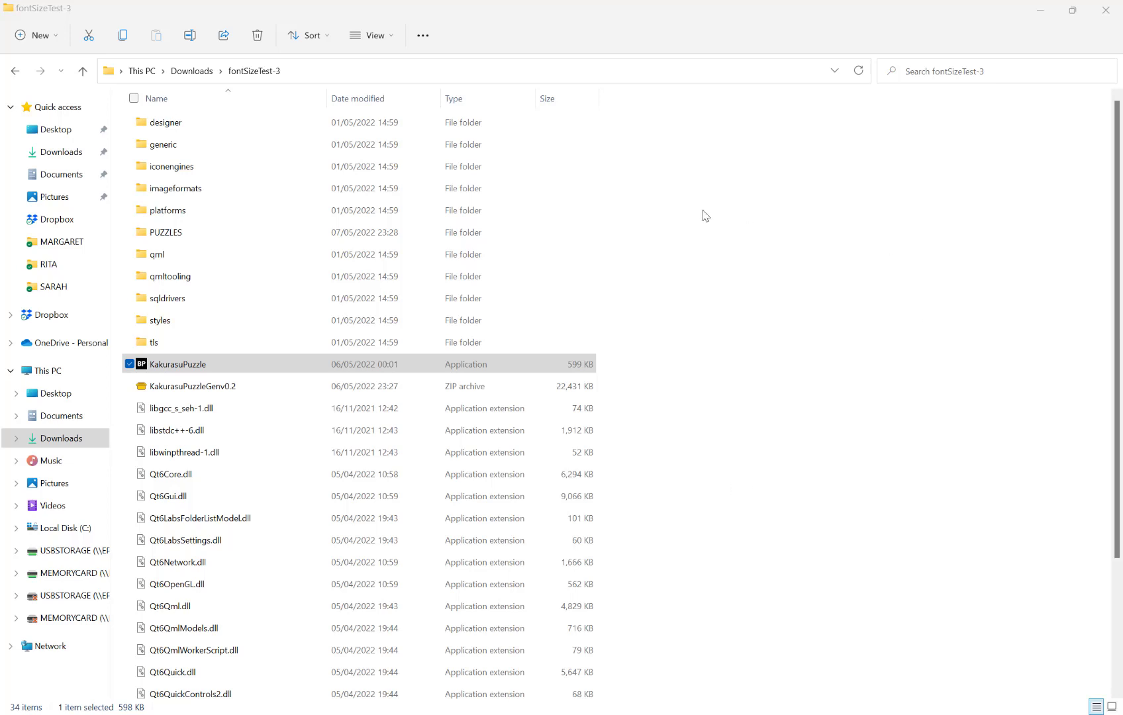
mouse_move(975, 443)
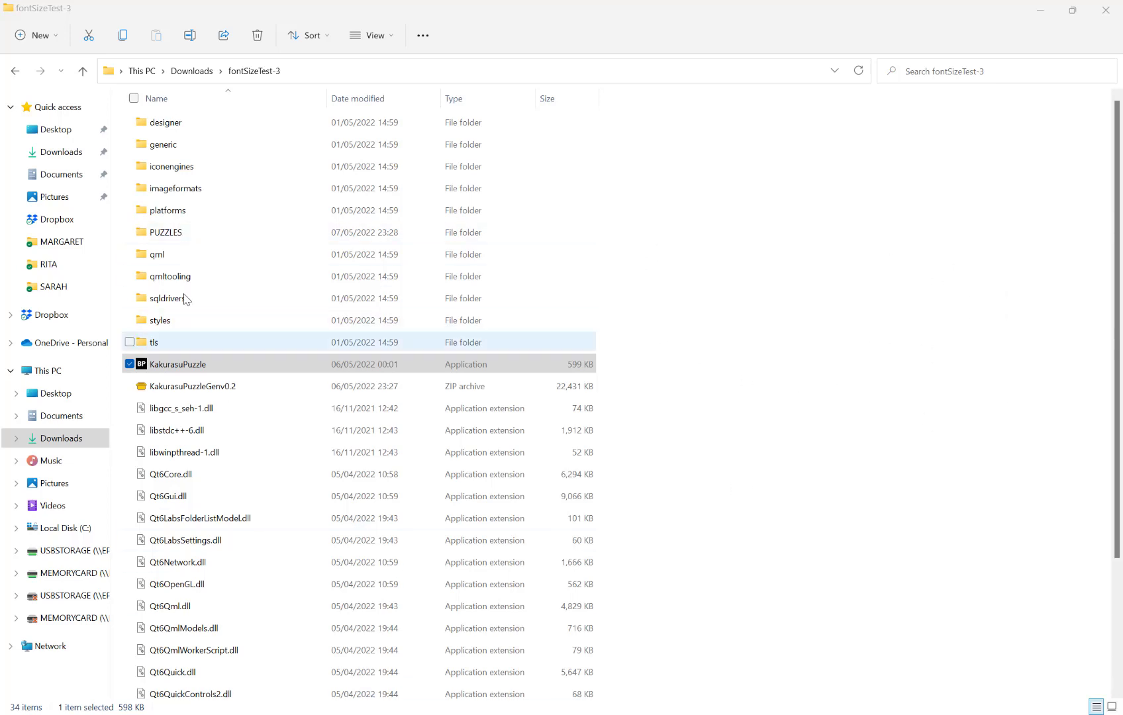
mouse_move(241, 315)
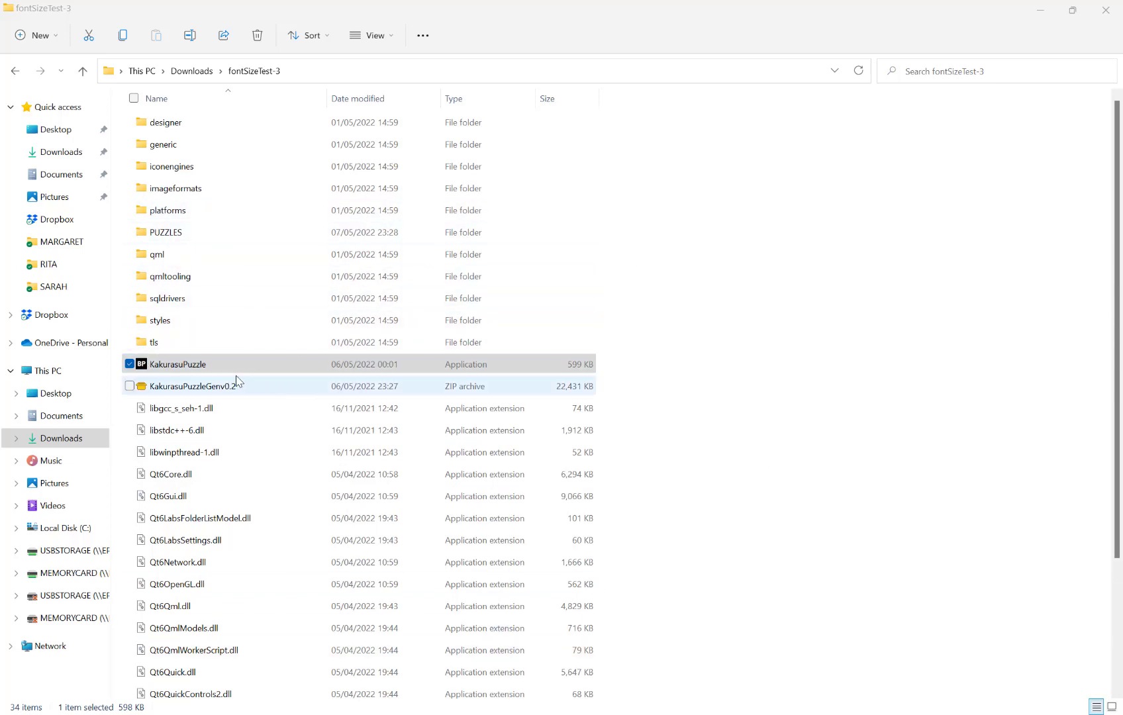
Launch KakurasuPuzzle.exe and review the Row (1–10) and Difficulty (Easy, Medium, Hard) choices.
double_click(178, 365)
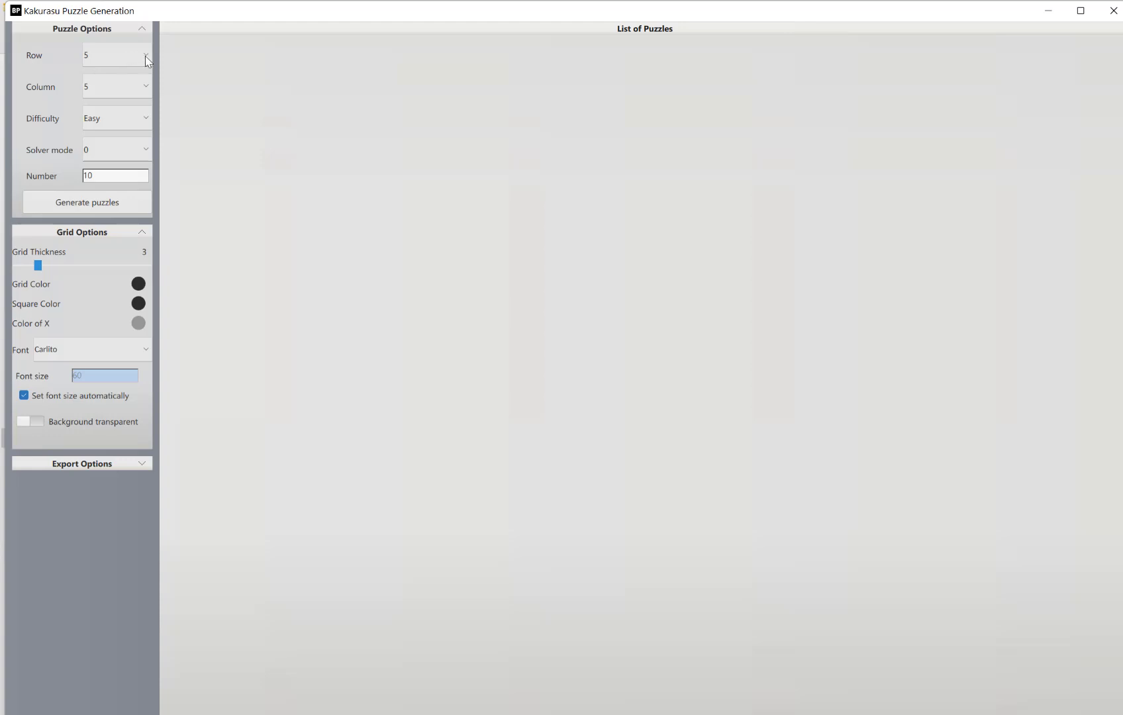
click(146, 55)
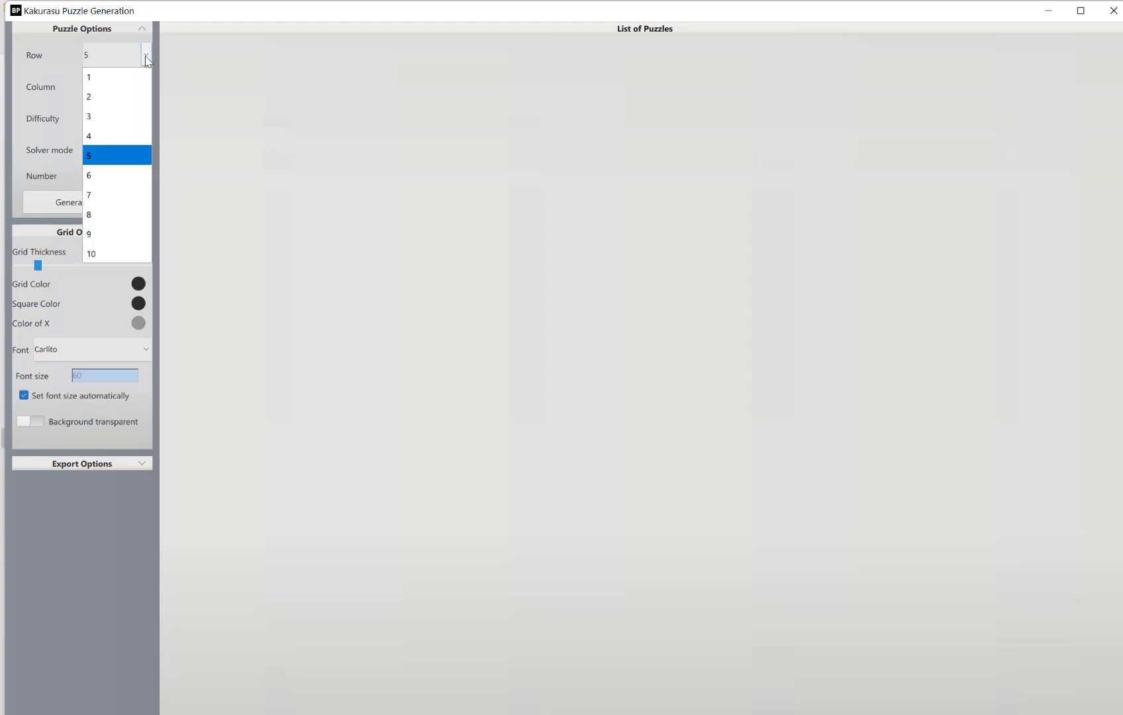
mouse_move(92, 254)
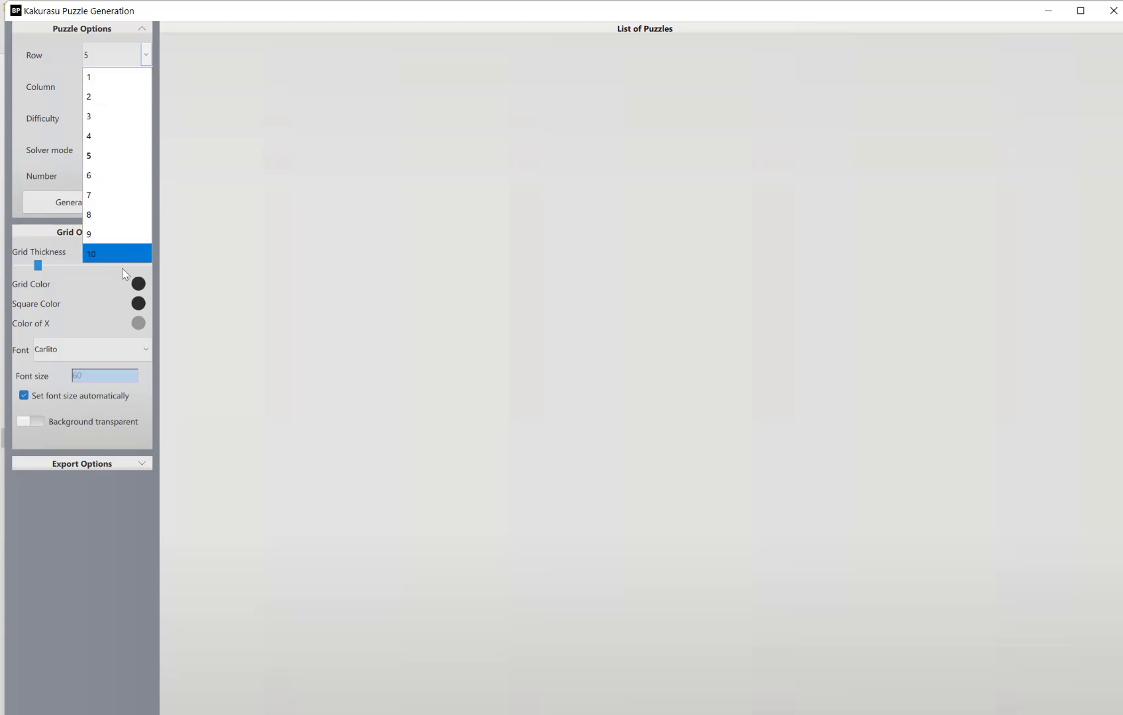
mouse_move(119, 261)
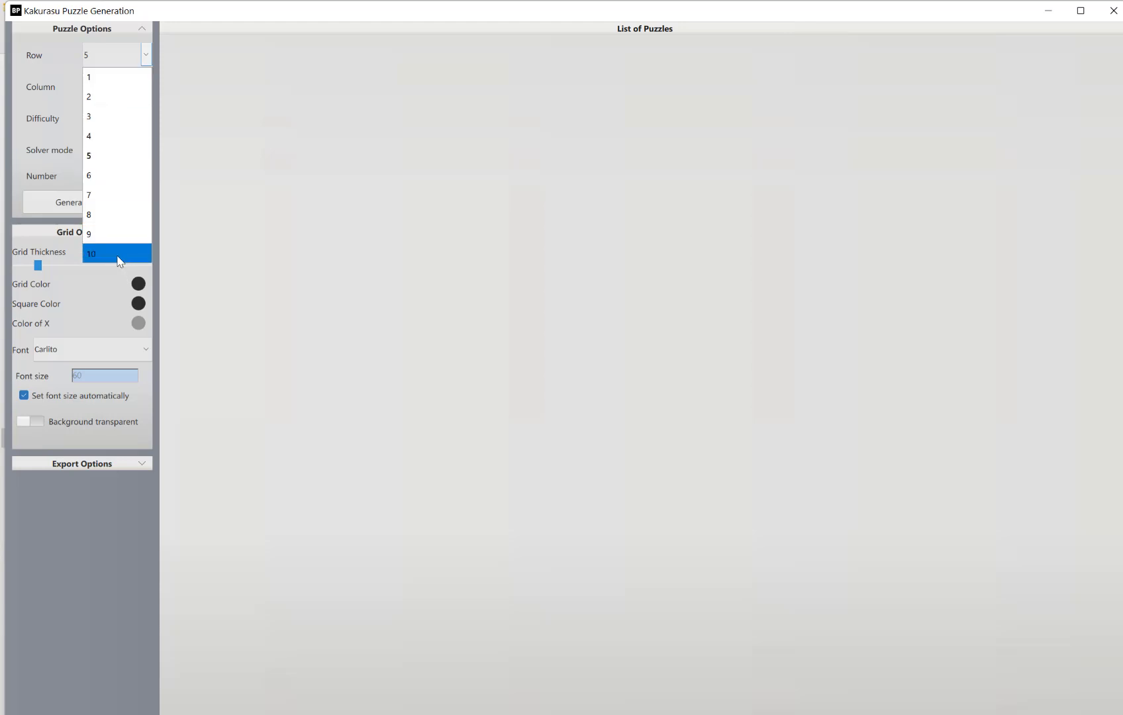
mouse_move(118, 77)
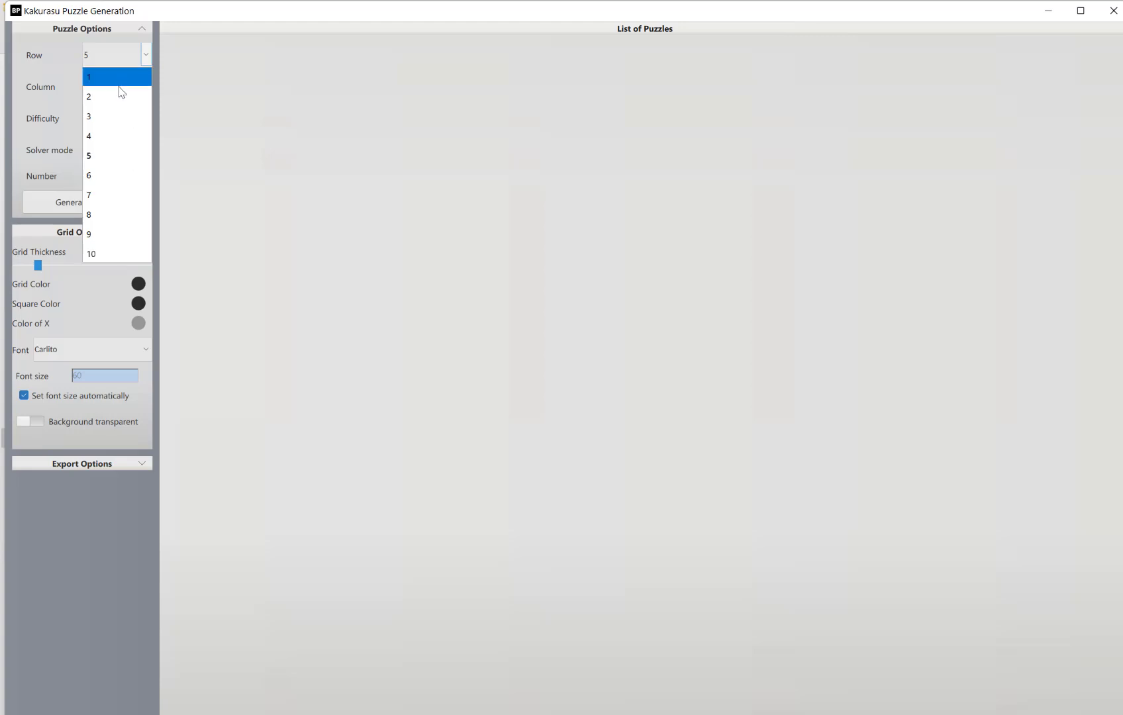
mouse_move(104, 195)
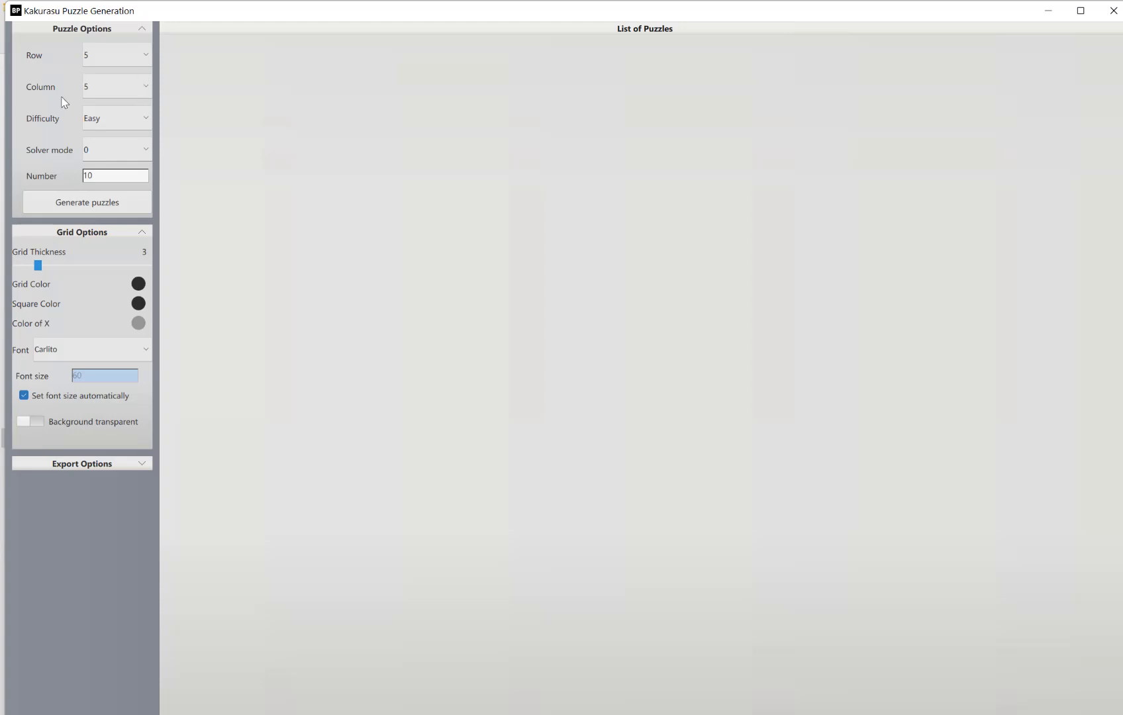
click(115, 118)
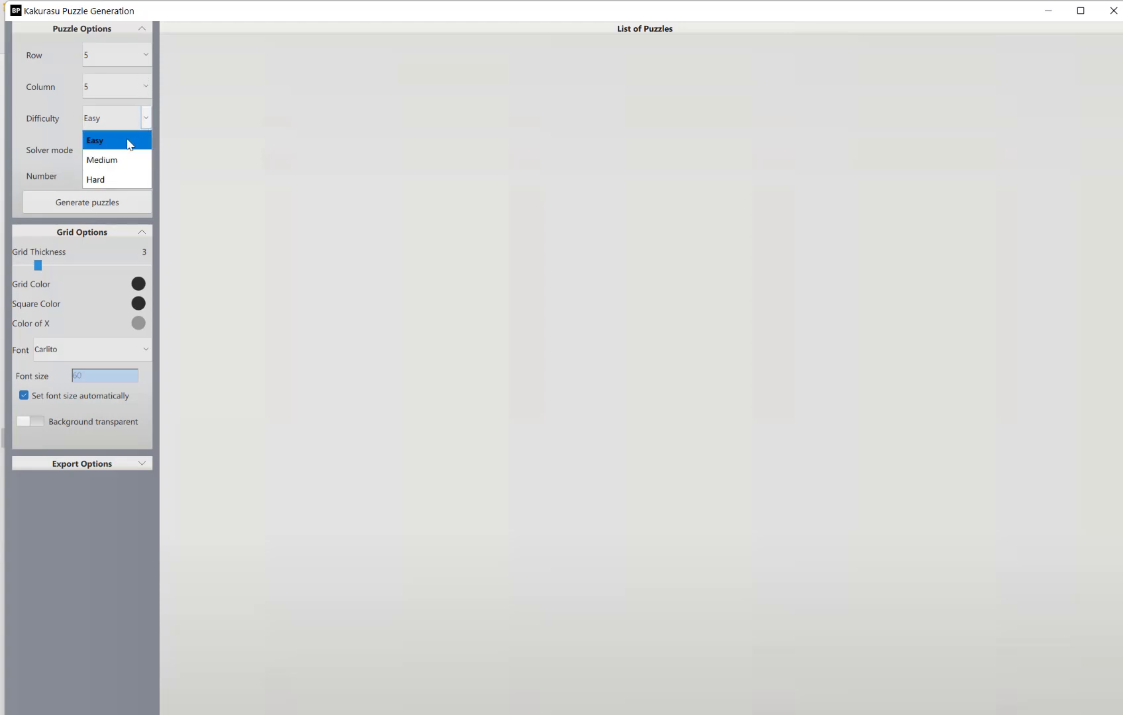
mouse_move(119, 156)
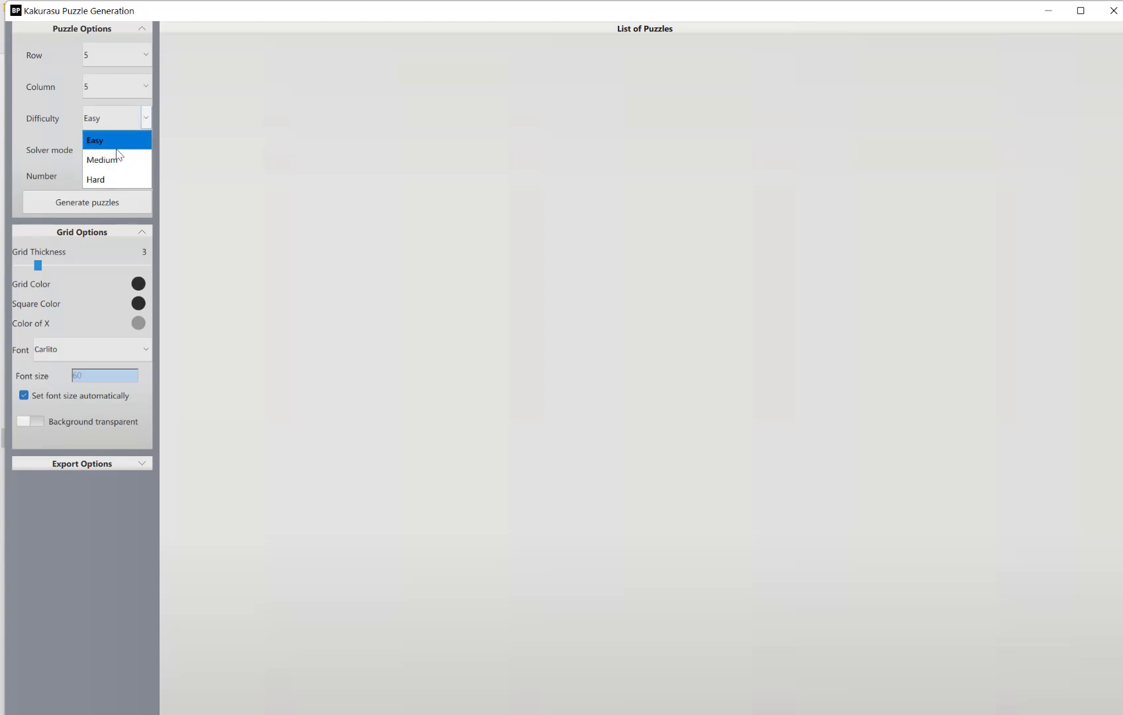
mouse_move(106, 160)
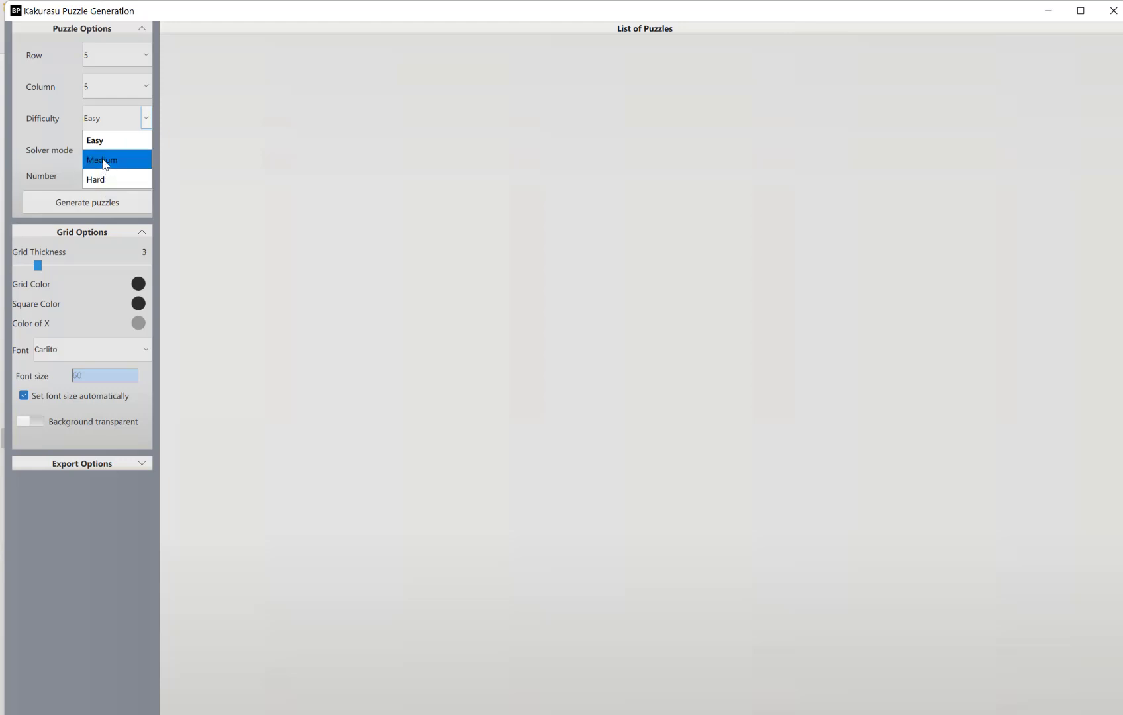
mouse_move(103, 179)
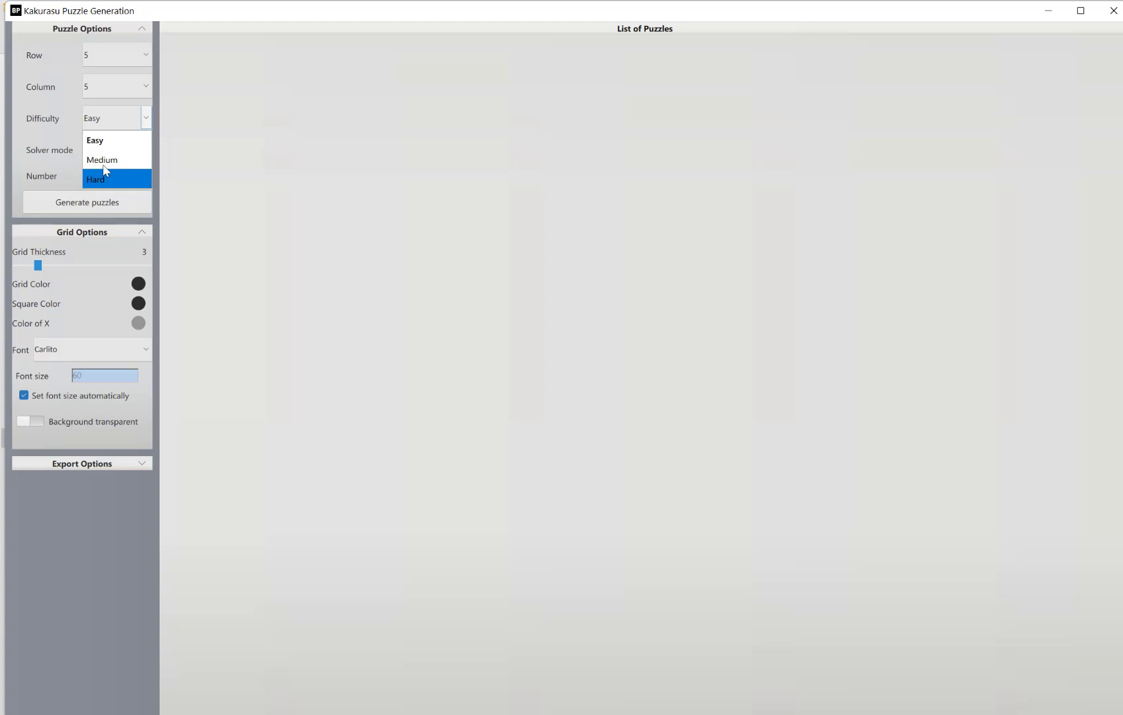
mouse_move(117, 159)
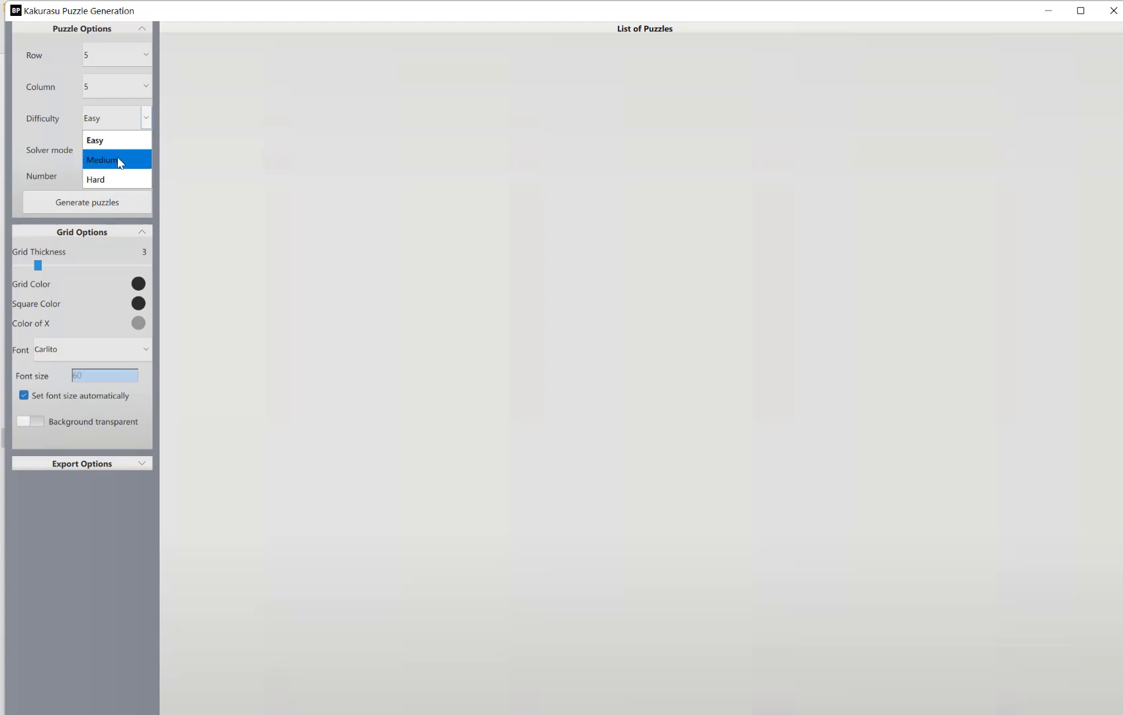
click(94, 141)
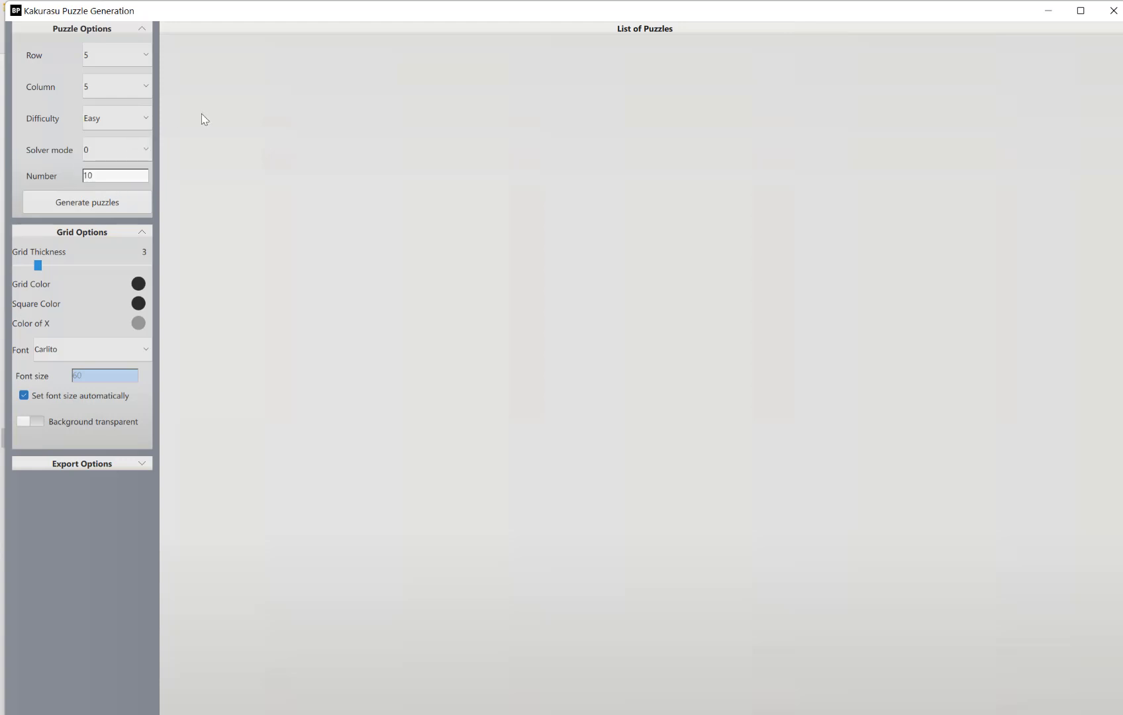
mouse_move(55, 156)
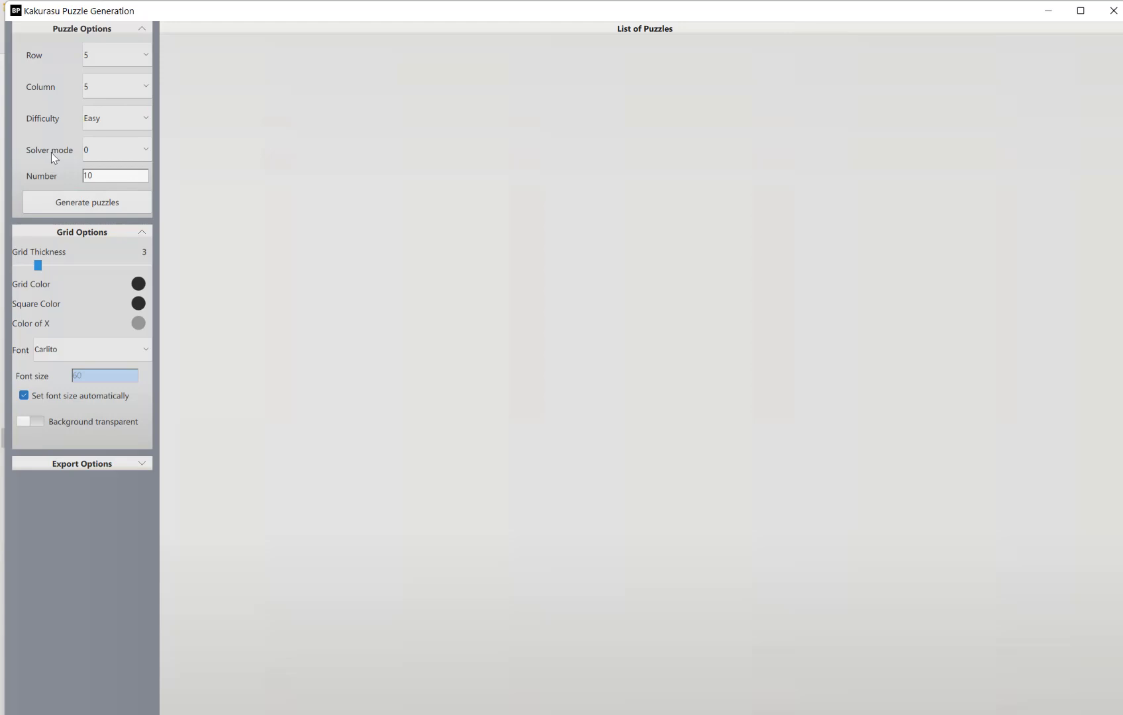
mouse_move(99, 156)
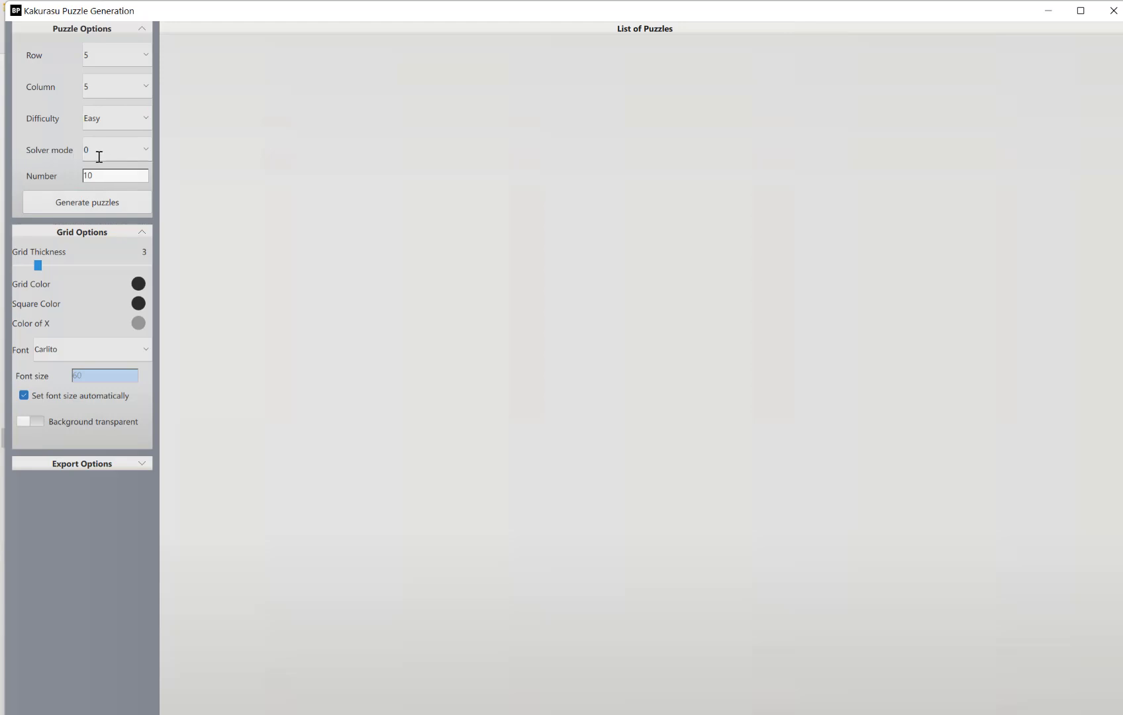
mouse_move(146, 157)
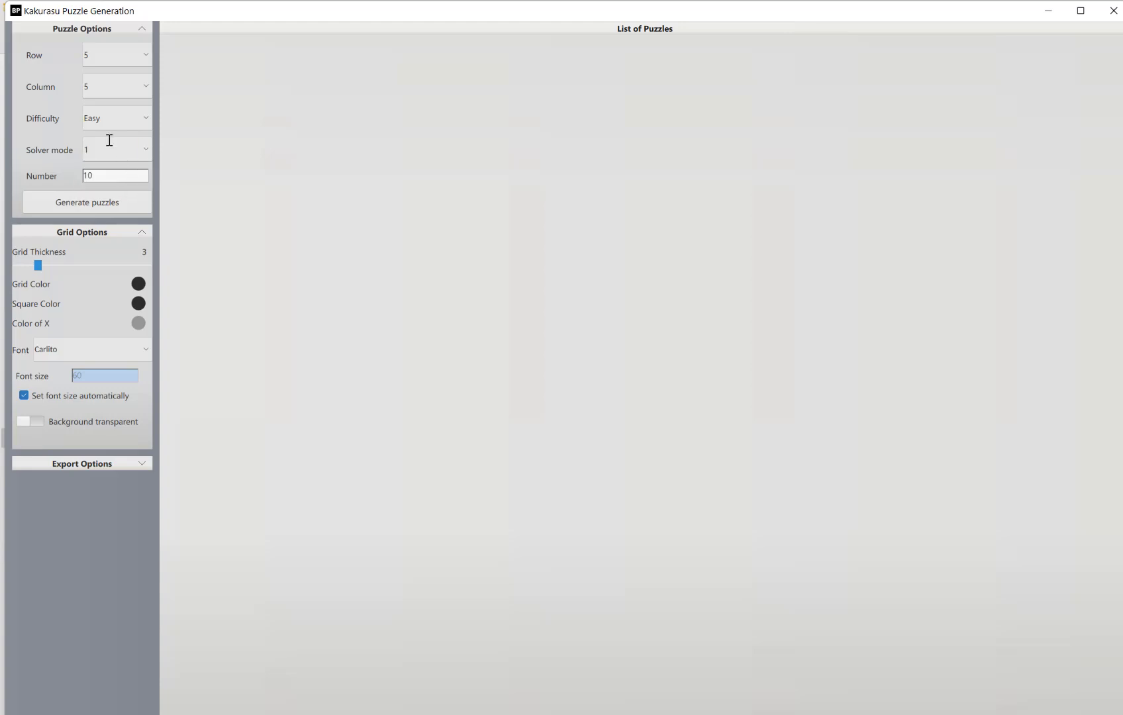
mouse_move(265, 274)
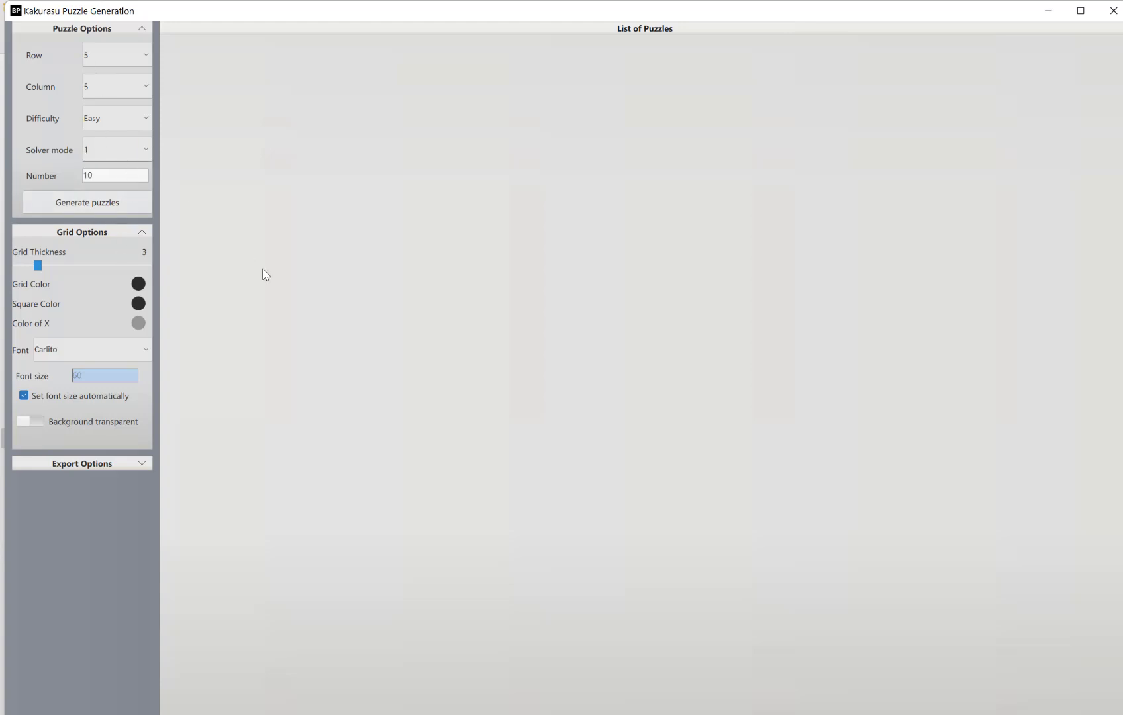
mouse_move(164, 168)
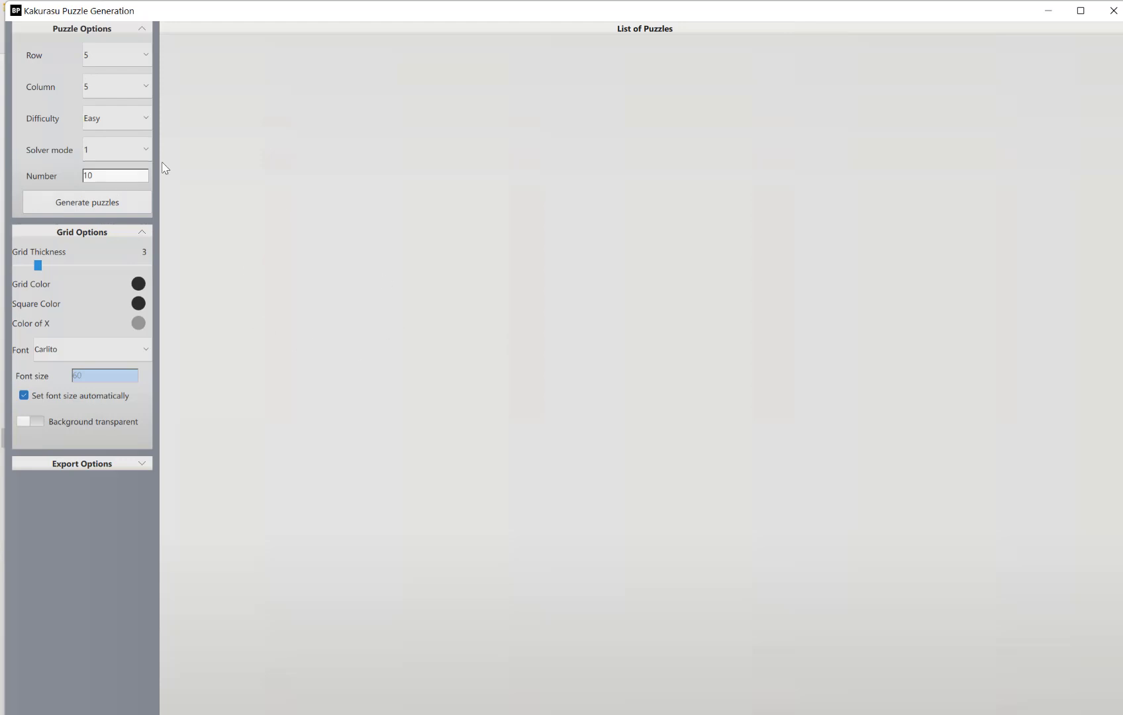
mouse_move(403, 342)
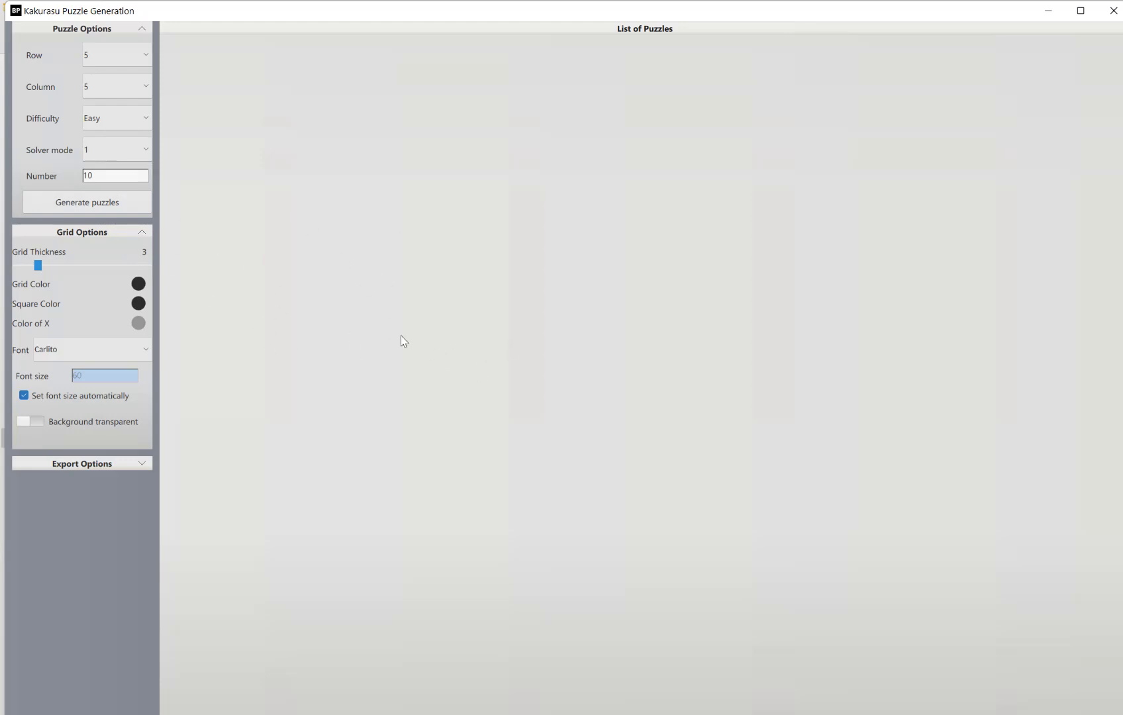
mouse_move(147, 123)
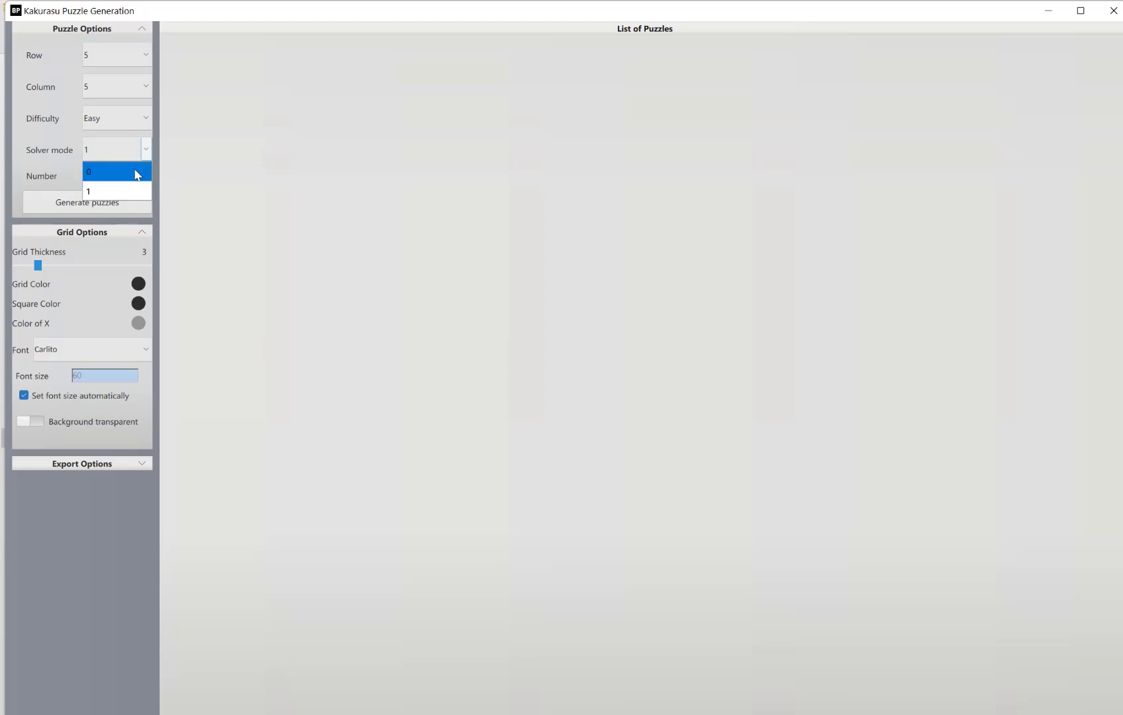
click(117, 171)
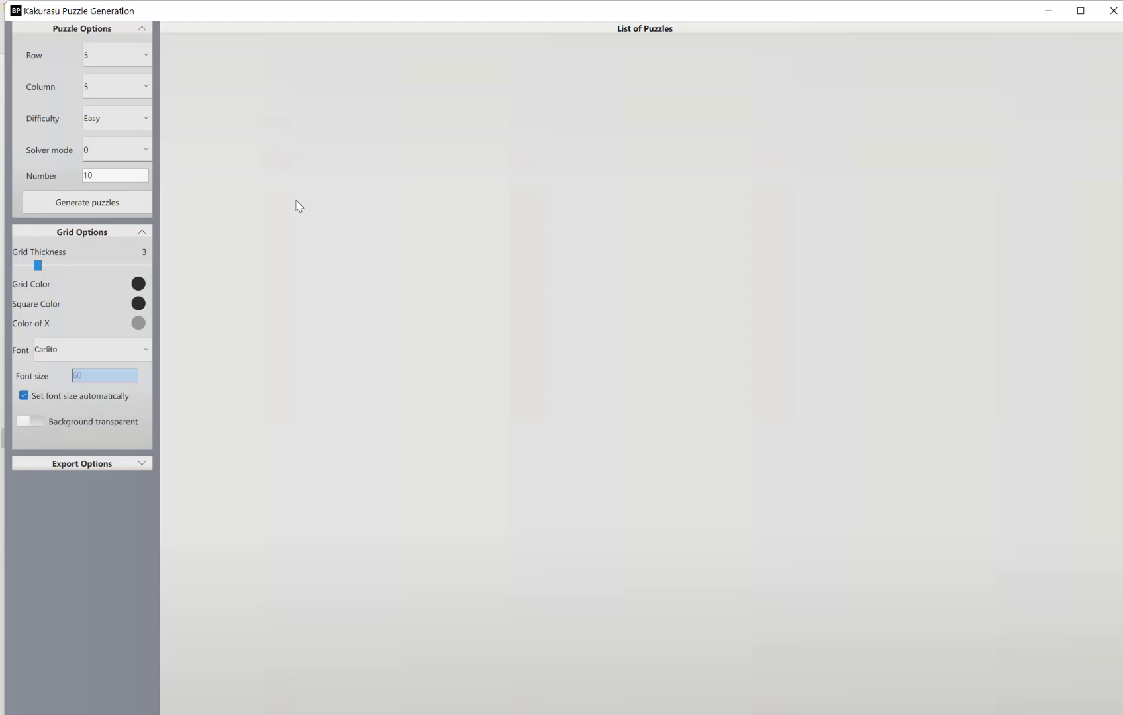
click(116, 117)
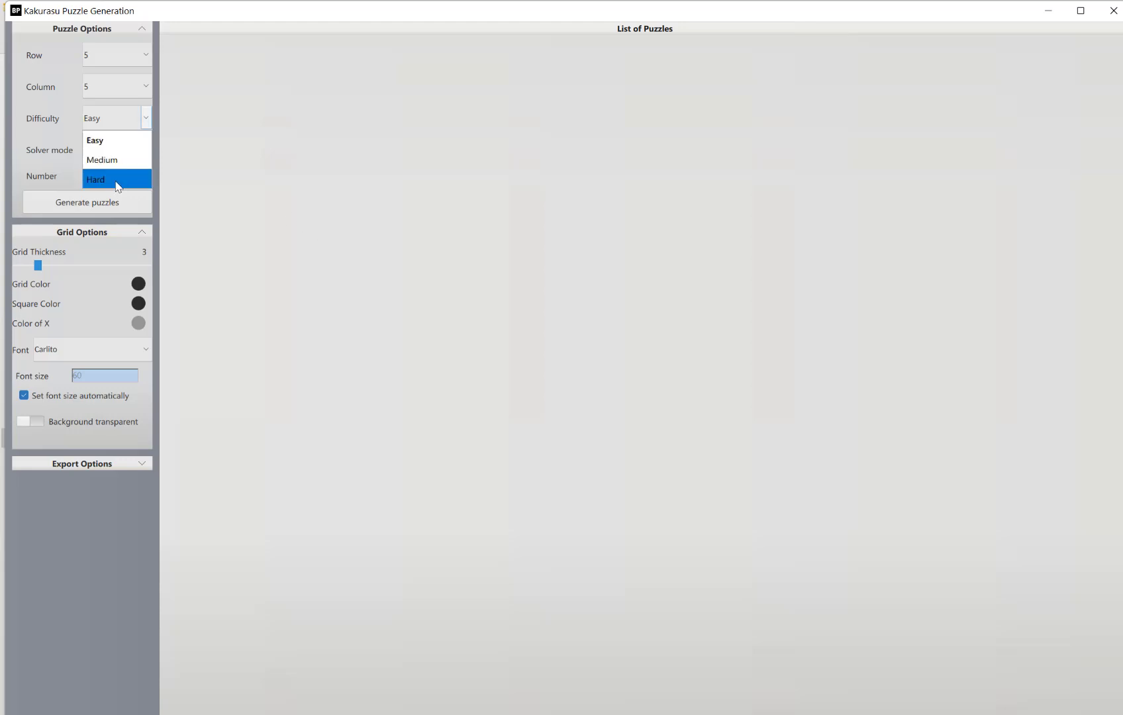
click(94, 140)
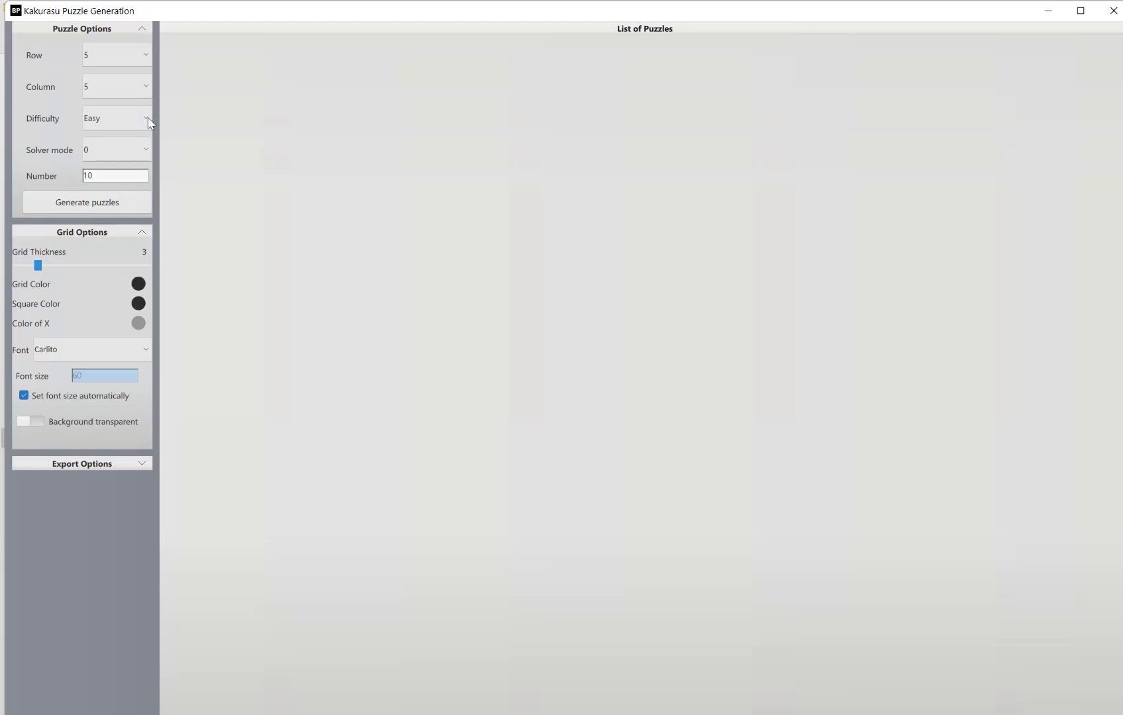
mouse_move(65, 182)
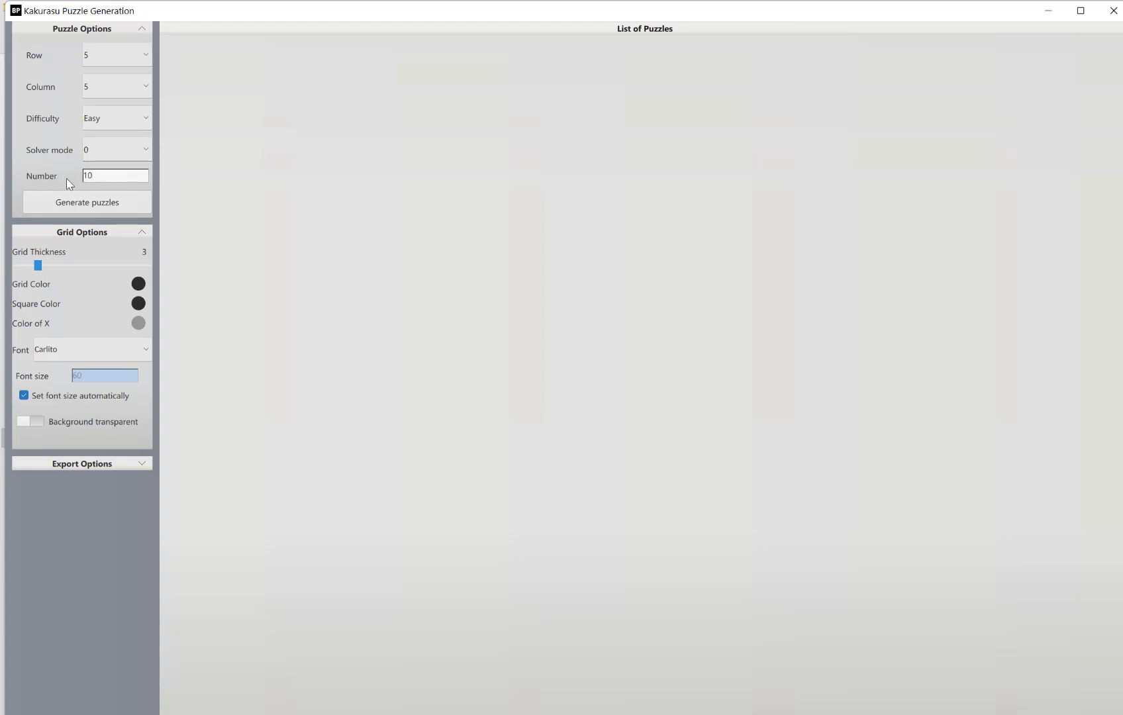
mouse_move(84, 188)
text(0)
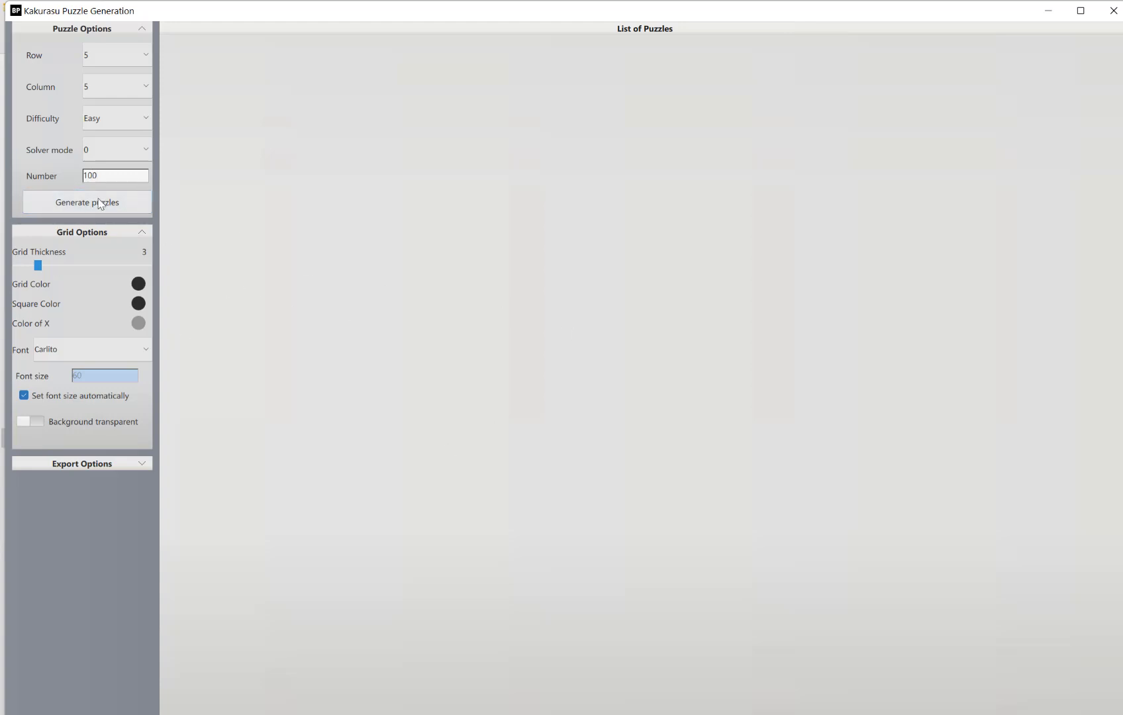
Generate the 100 easy 5×5 puzzles and raise grid thickness from 3 to 4.
click(86, 203)
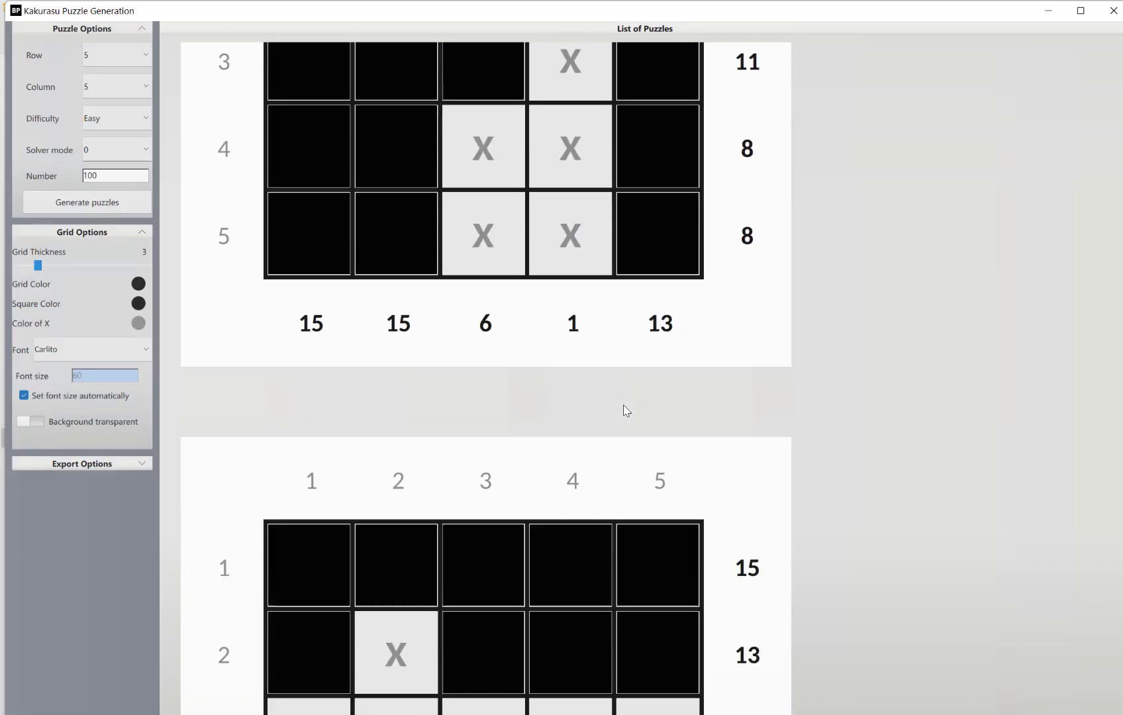
scroll(down, 3)
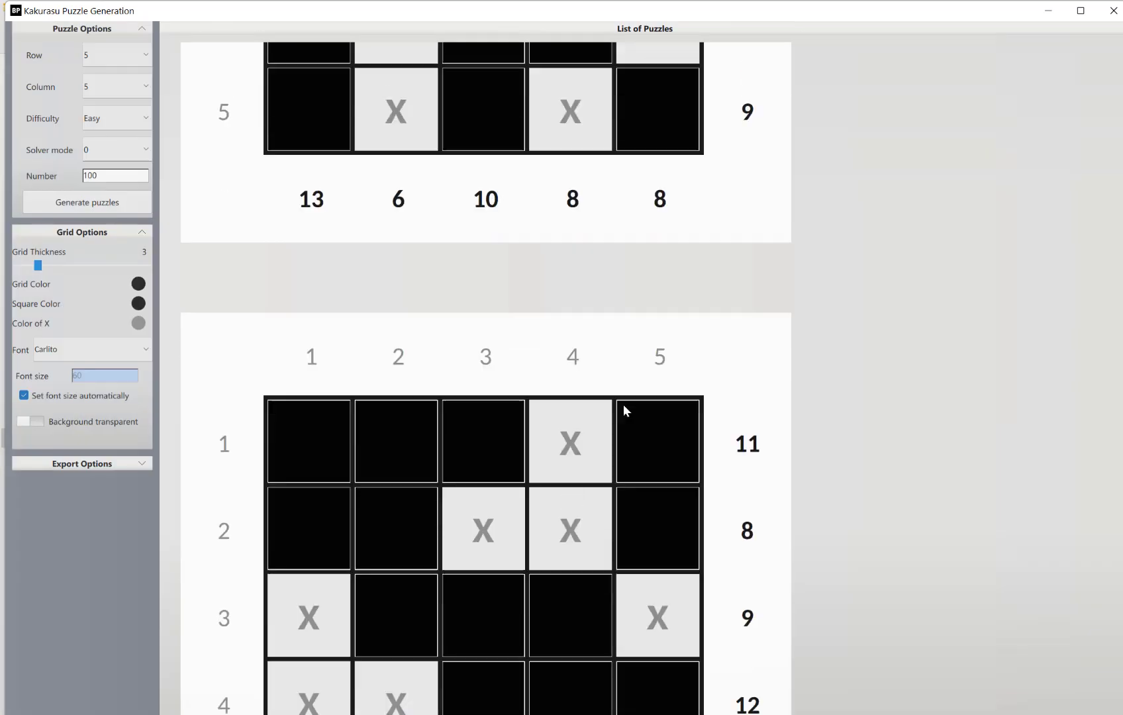
click(86, 202)
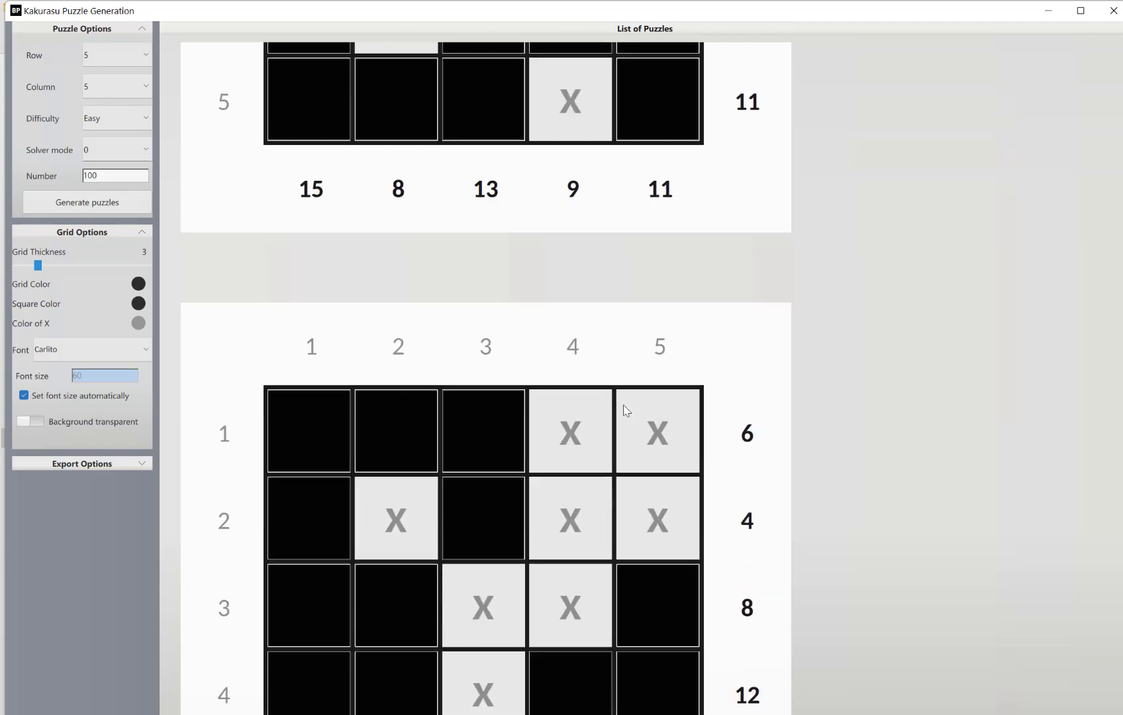
scroll(down, 3)
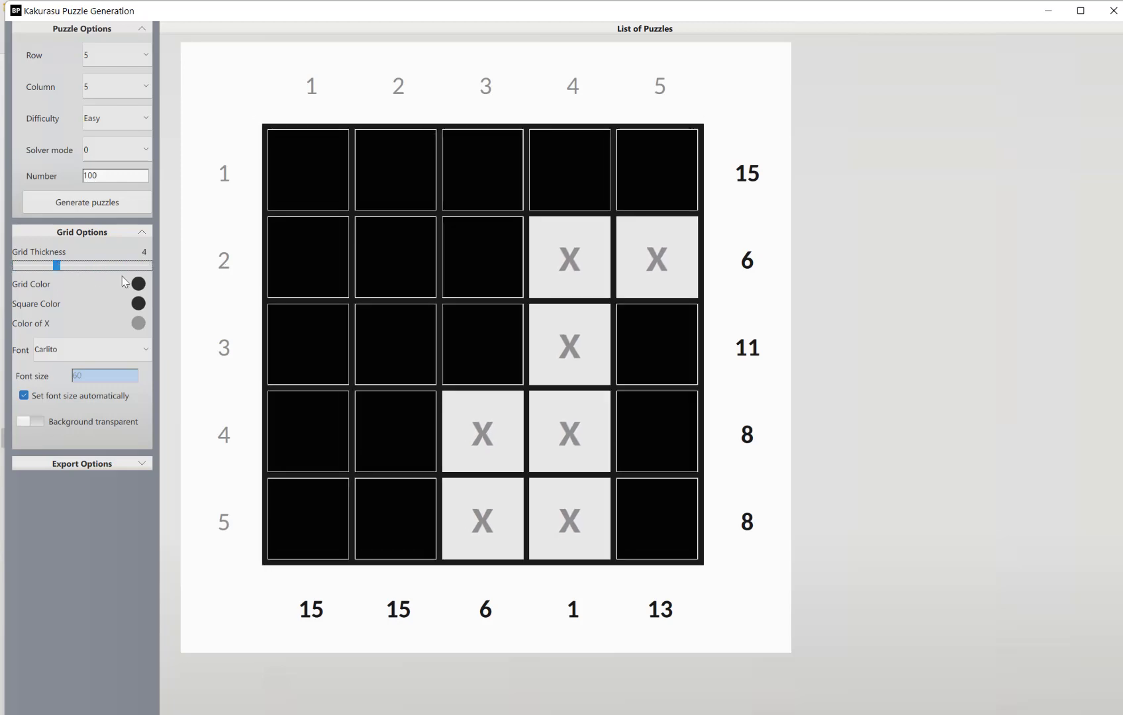
Colour the grid lines purple, filled squares dark red and X marks black.
click(138, 303)
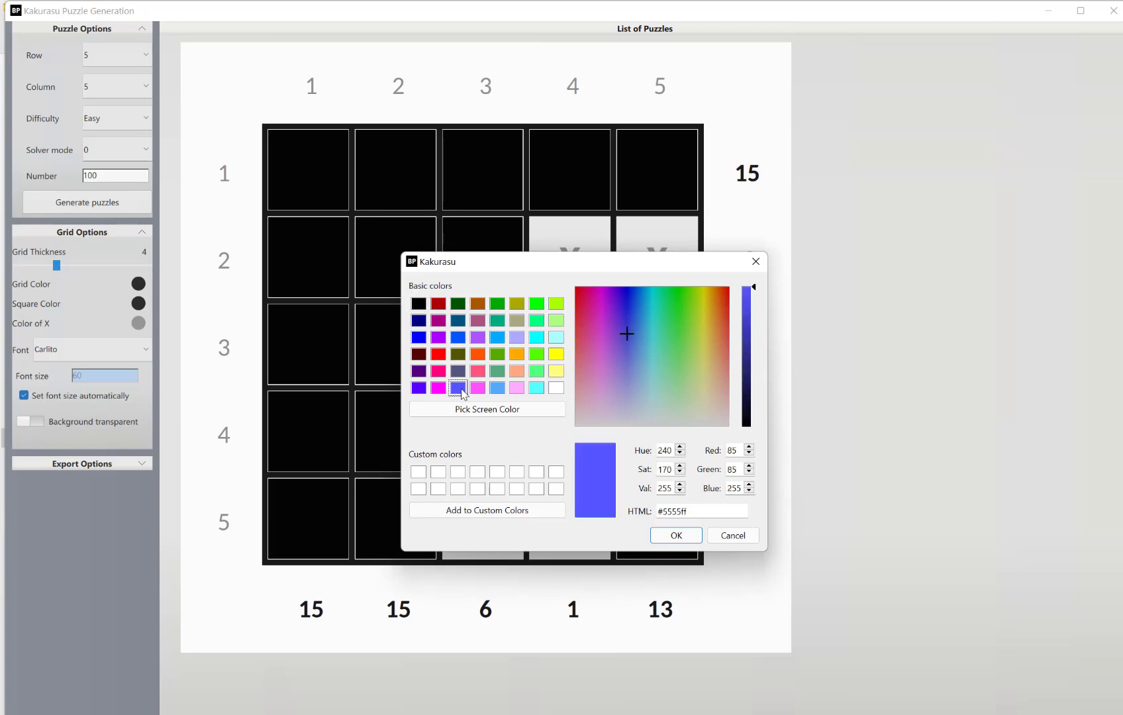
click(674, 535)
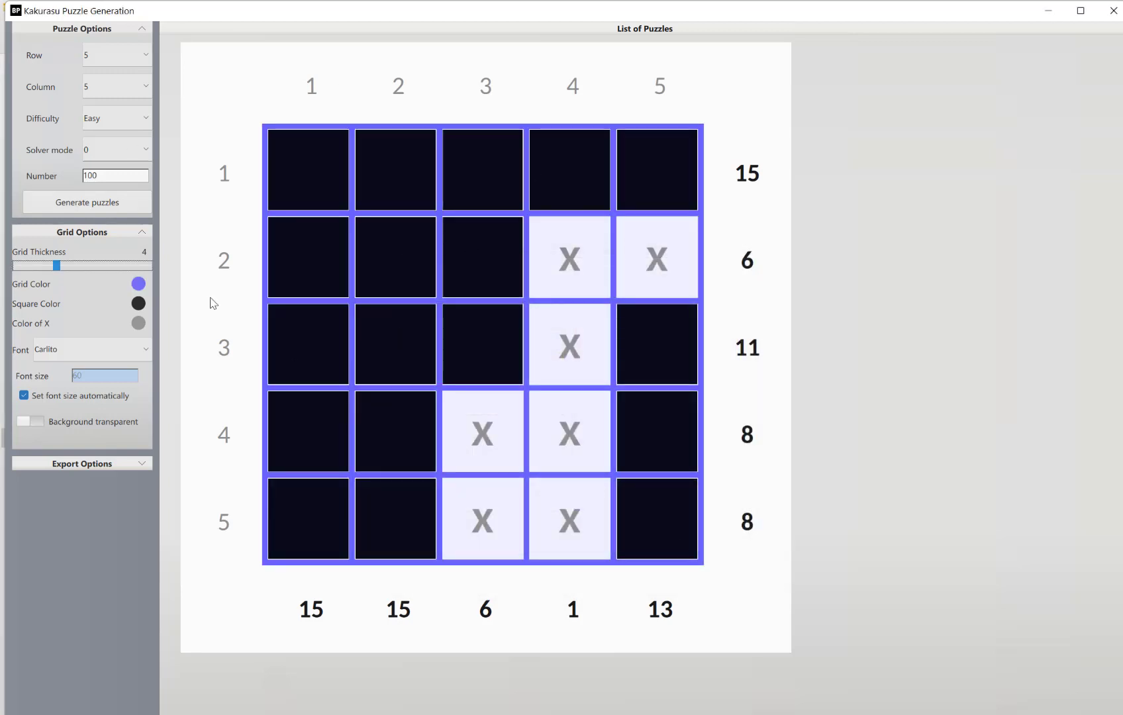
click(139, 284)
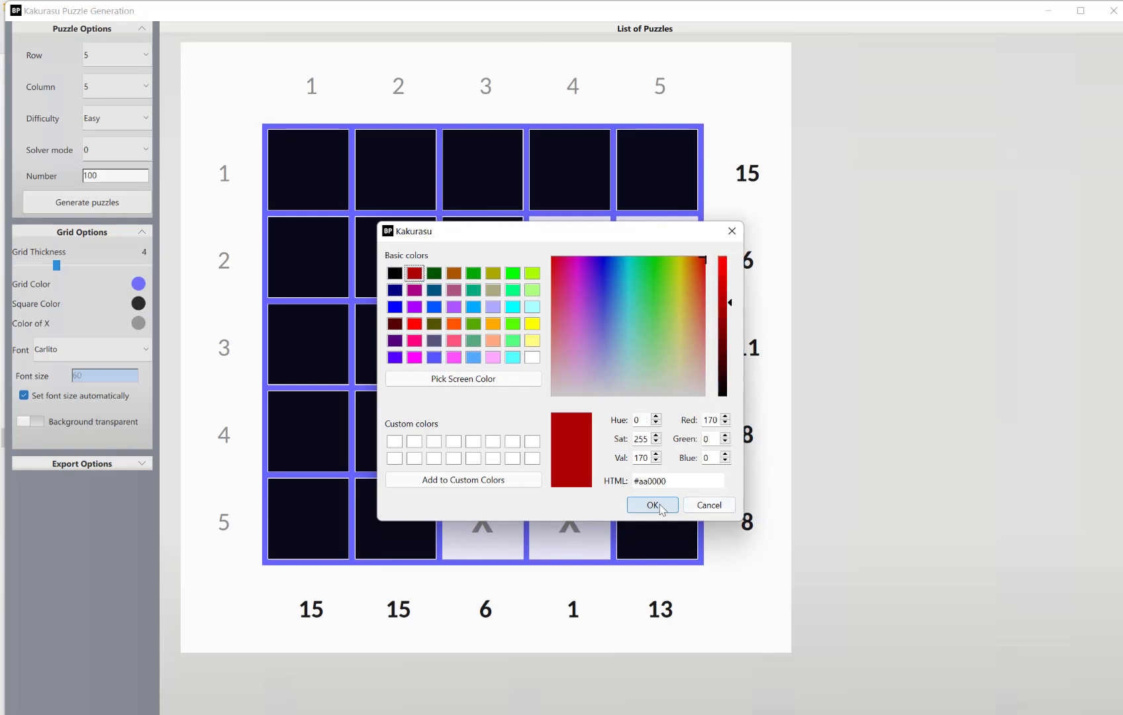
click(652, 505)
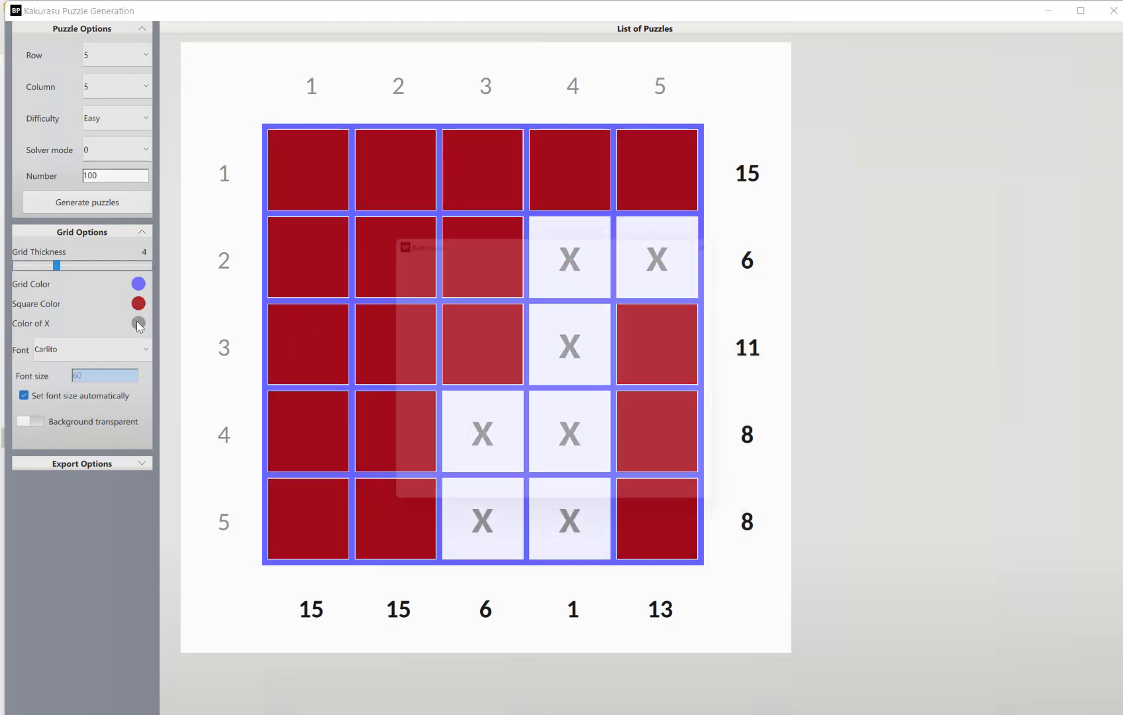
click(139, 323)
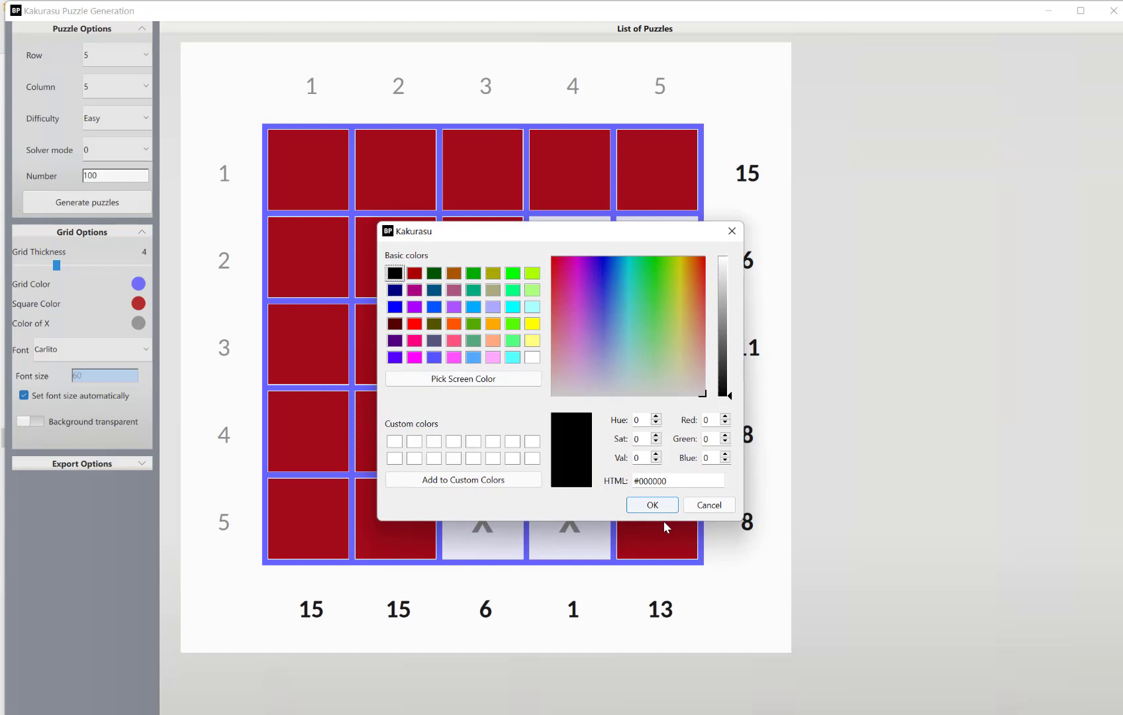
click(650, 505)
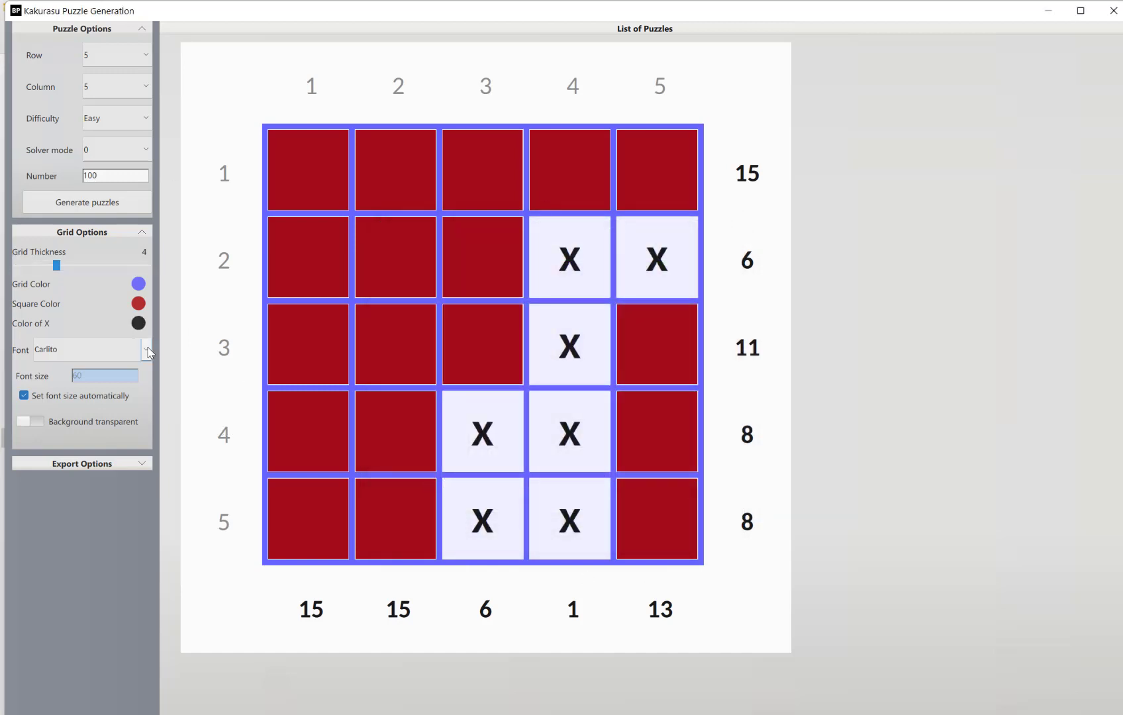
Choose a cartoon font and turn off automatic font sizing for a fixed size of 80.
click(146, 350)
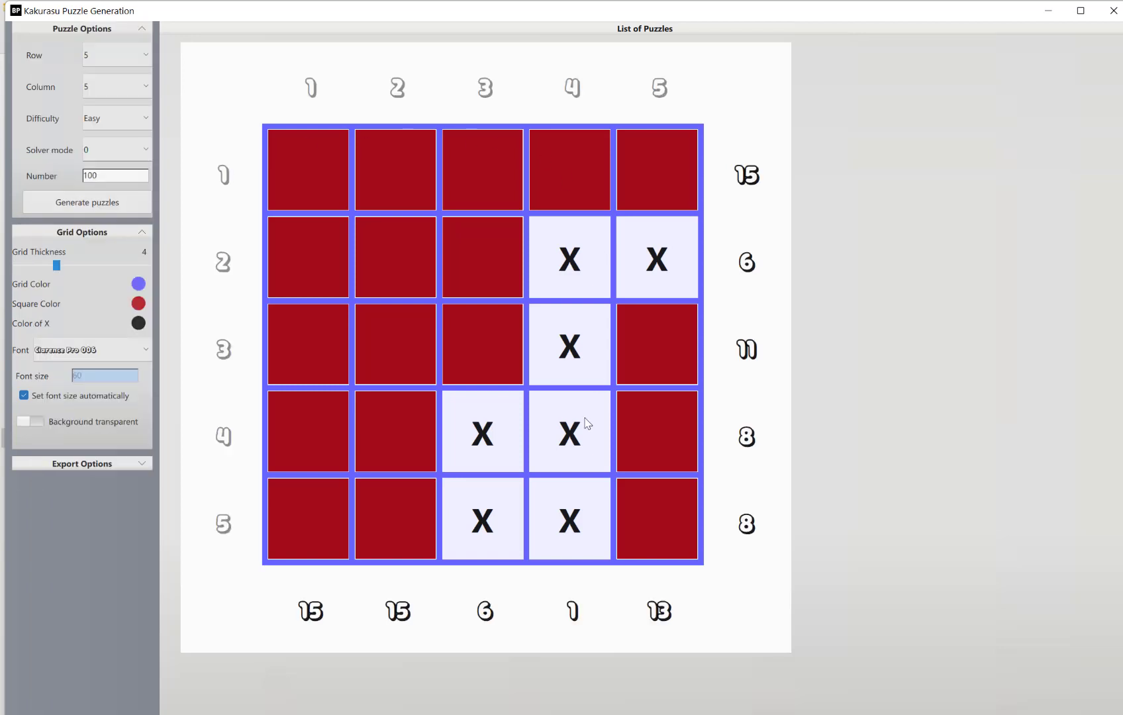
mouse_move(228, 266)
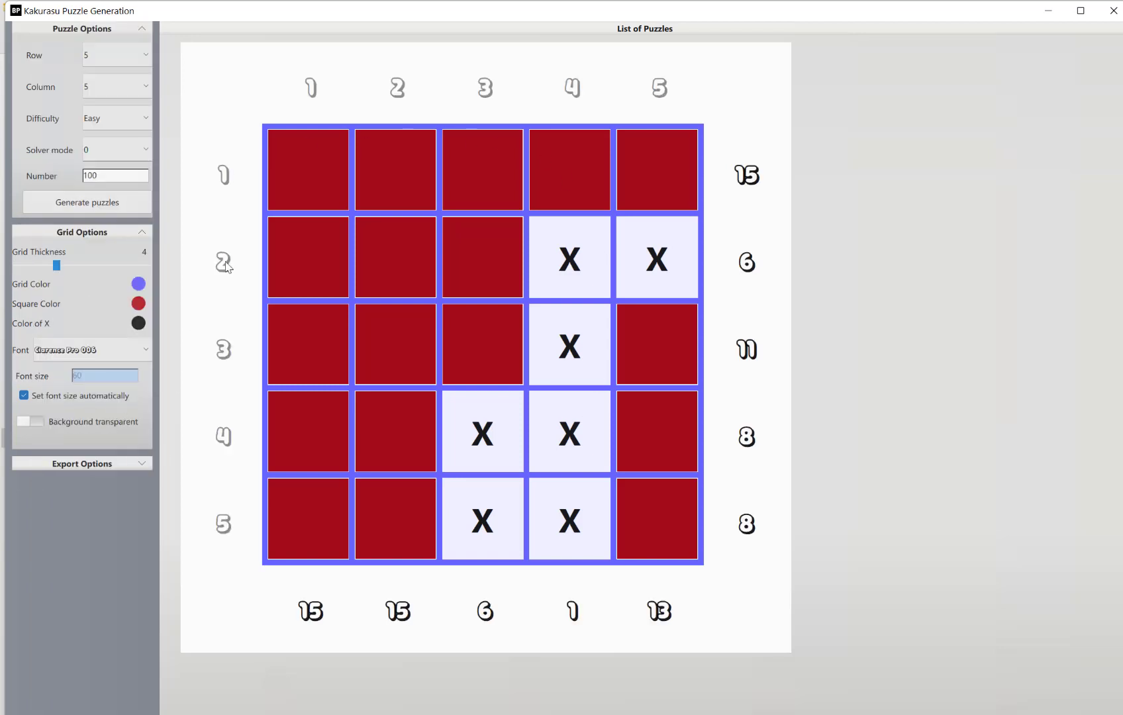
mouse_move(155, 324)
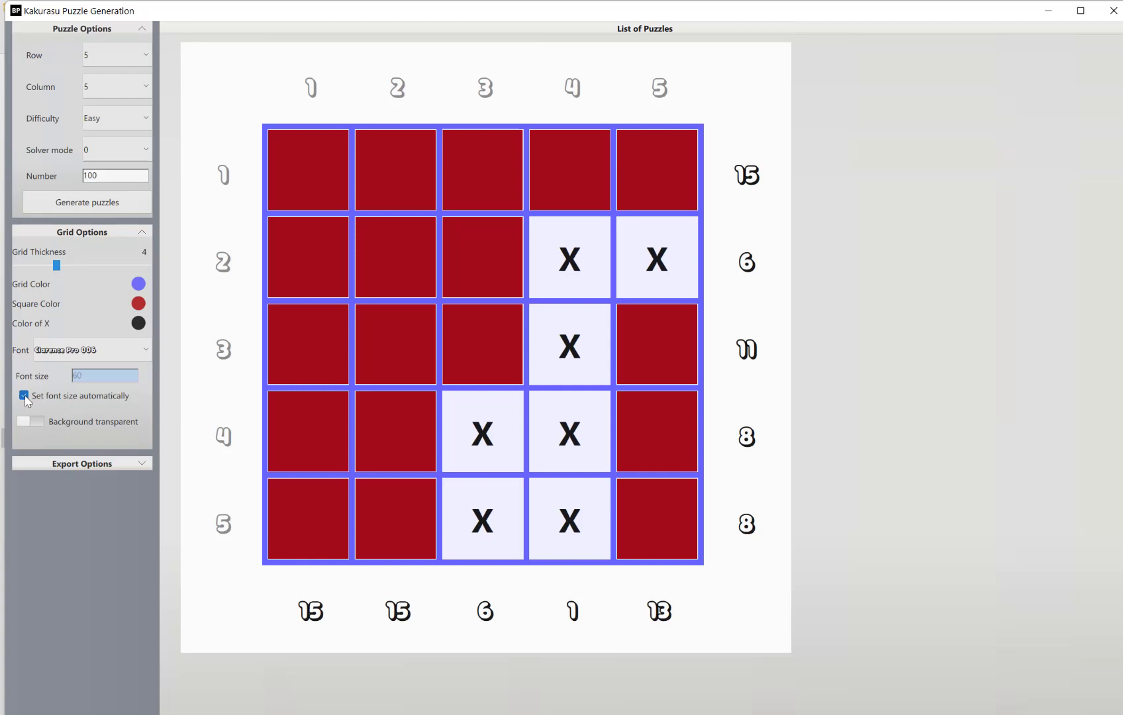
click(24, 396)
text(80)
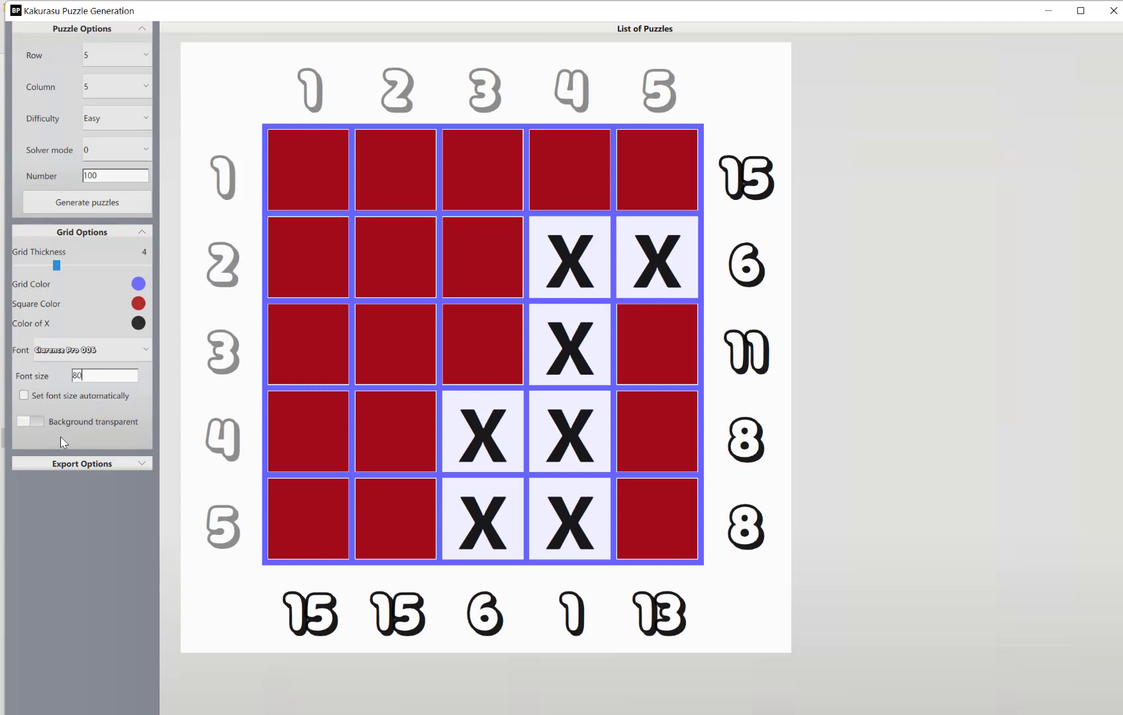
mouse_move(910, 42)
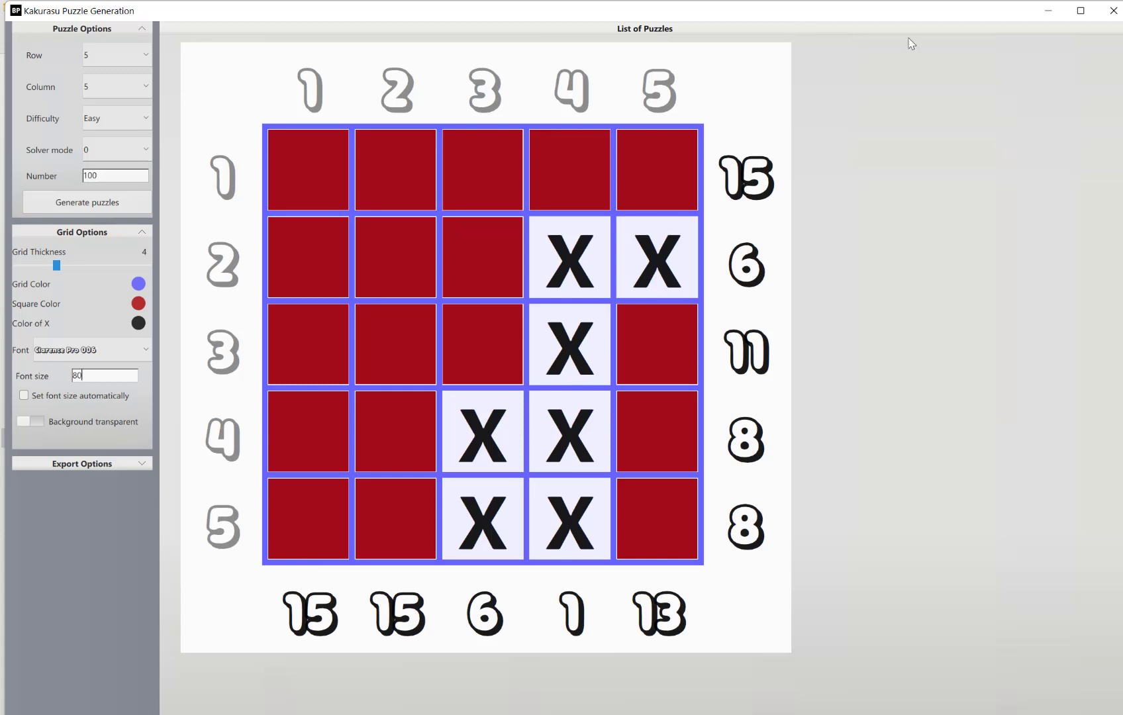
click(30, 422)
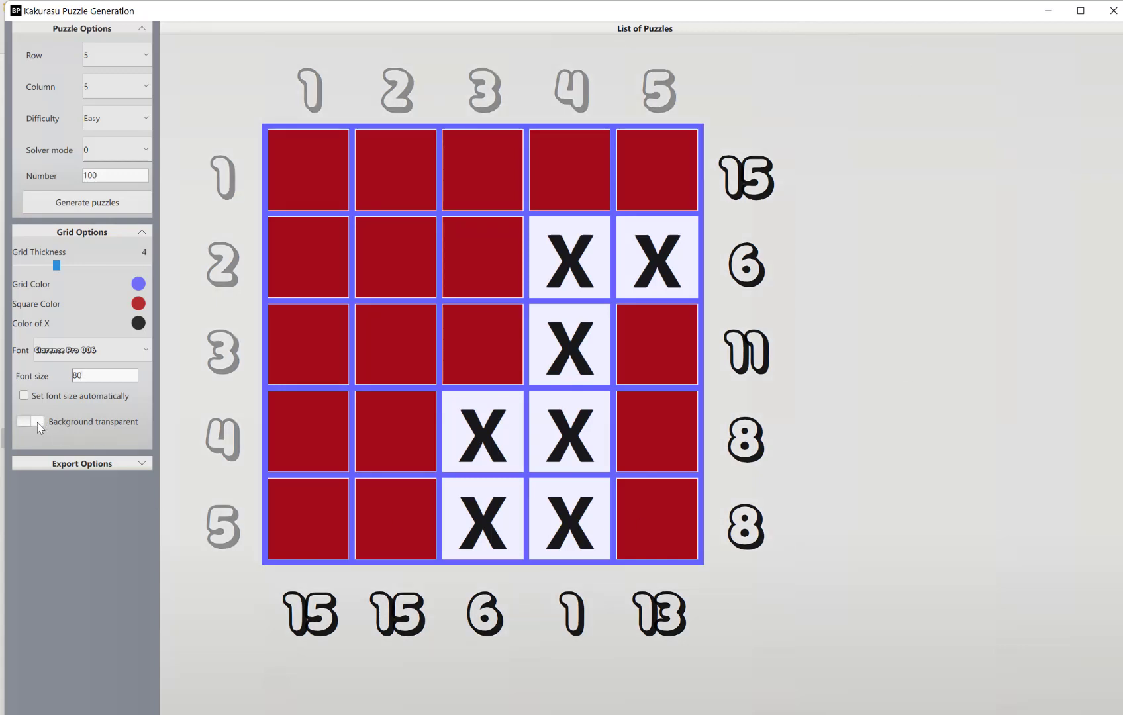
click(32, 422)
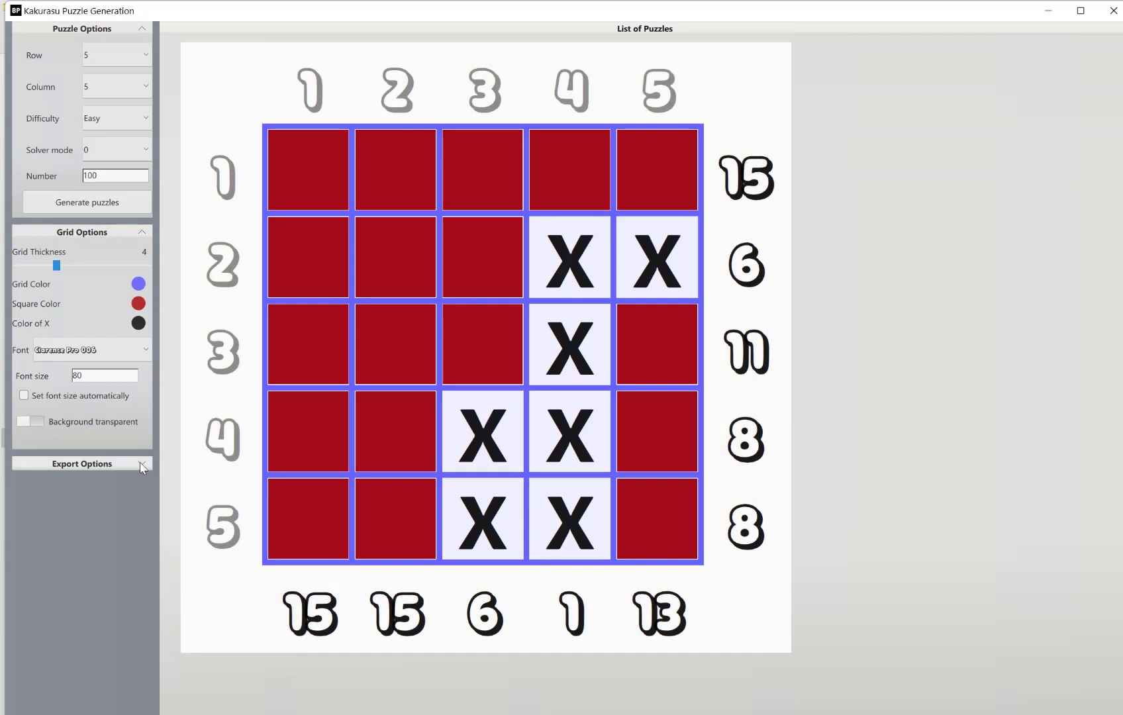
Expand Export Options and change the image format from png to jpg.
click(82, 464)
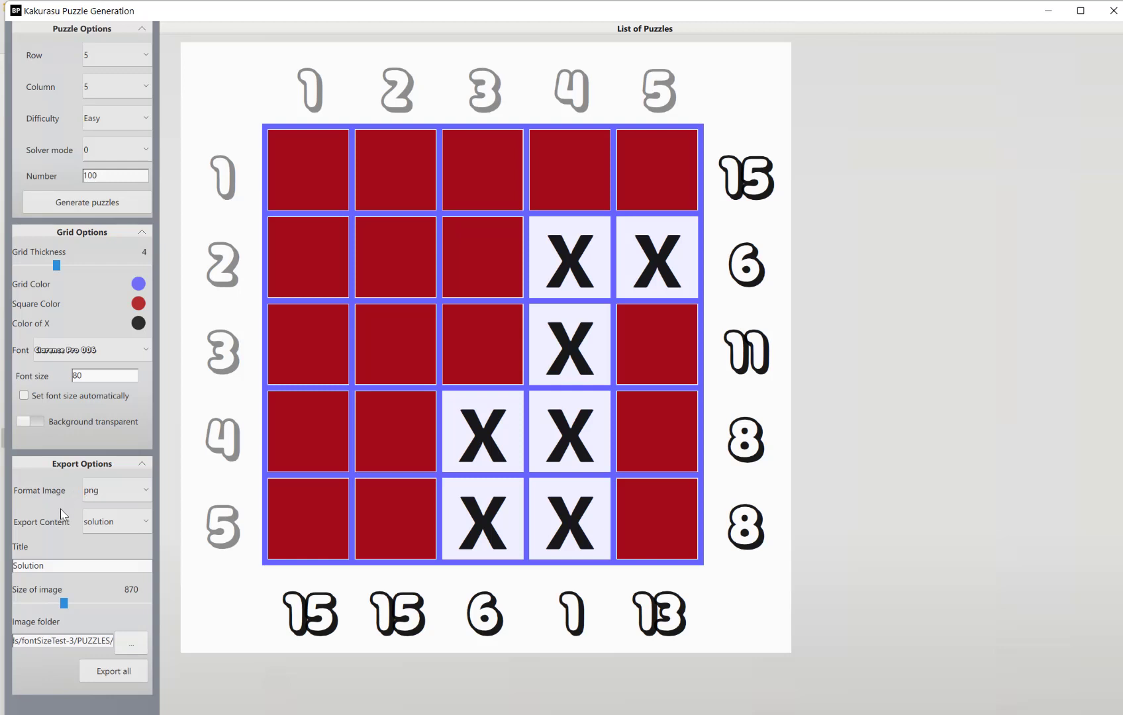
mouse_move(143, 402)
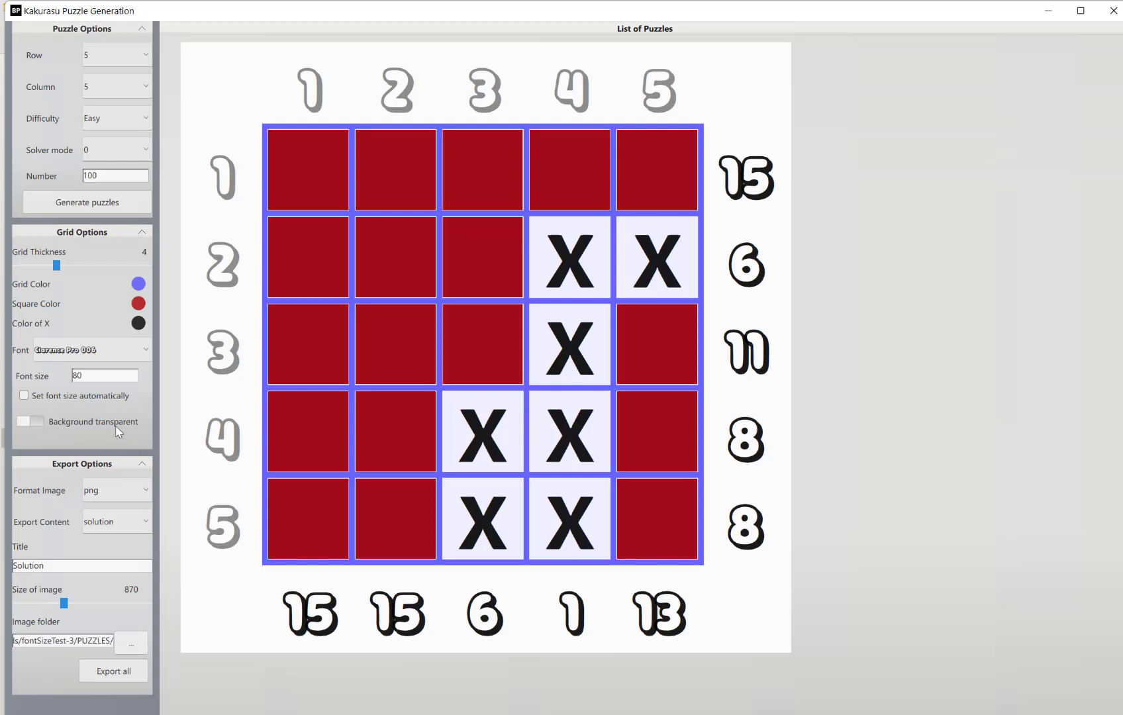
click(115, 491)
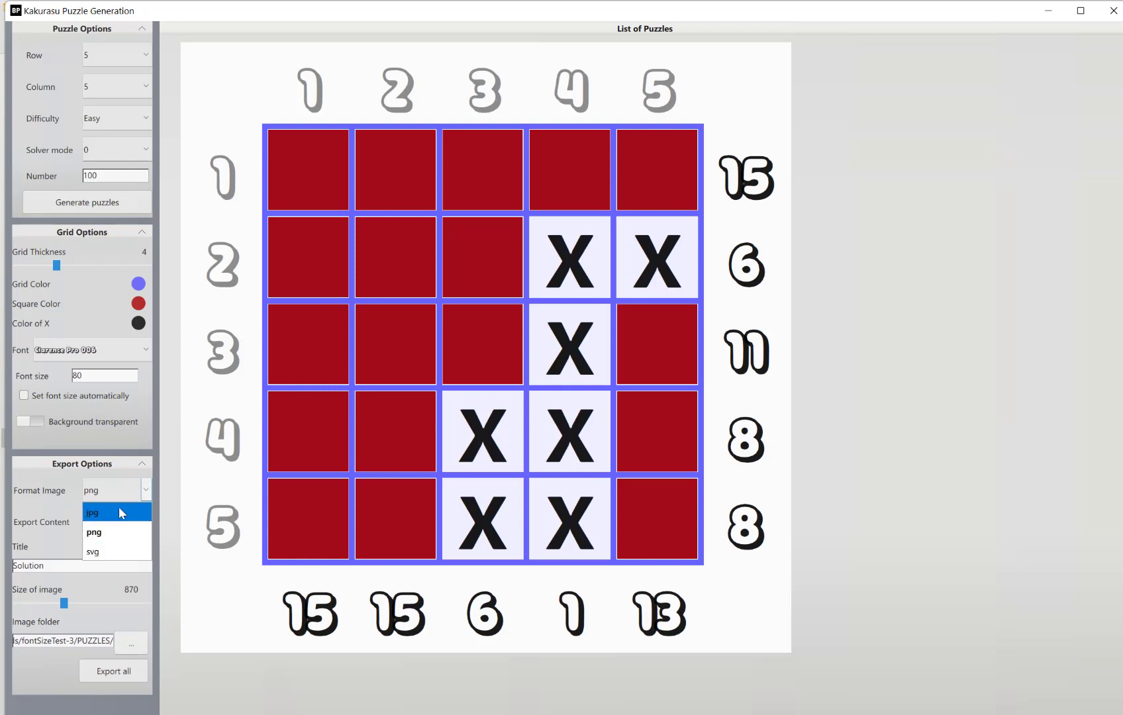
mouse_move(117, 553)
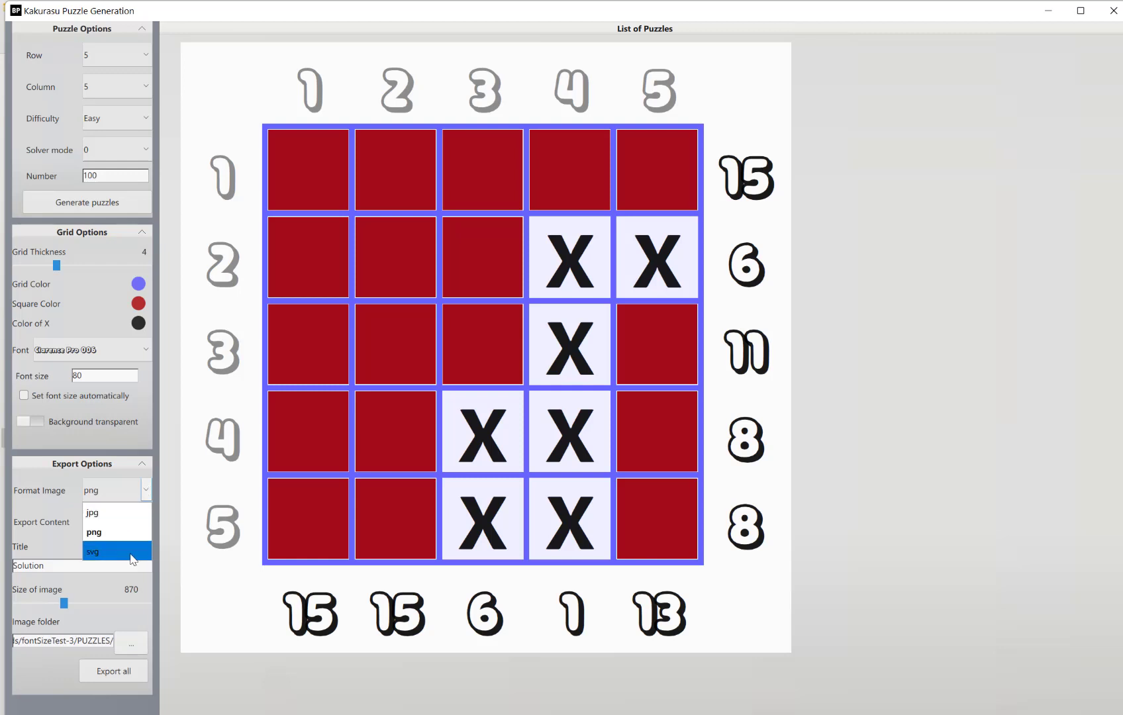
click(92, 511)
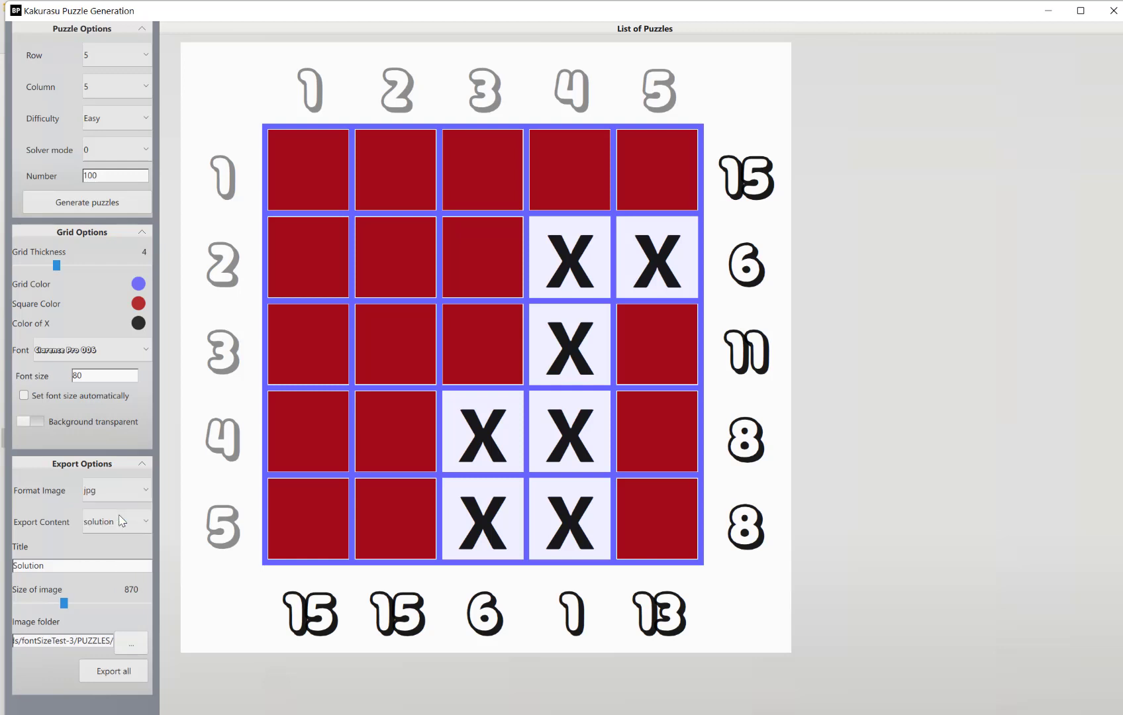
mouse_move(40, 531)
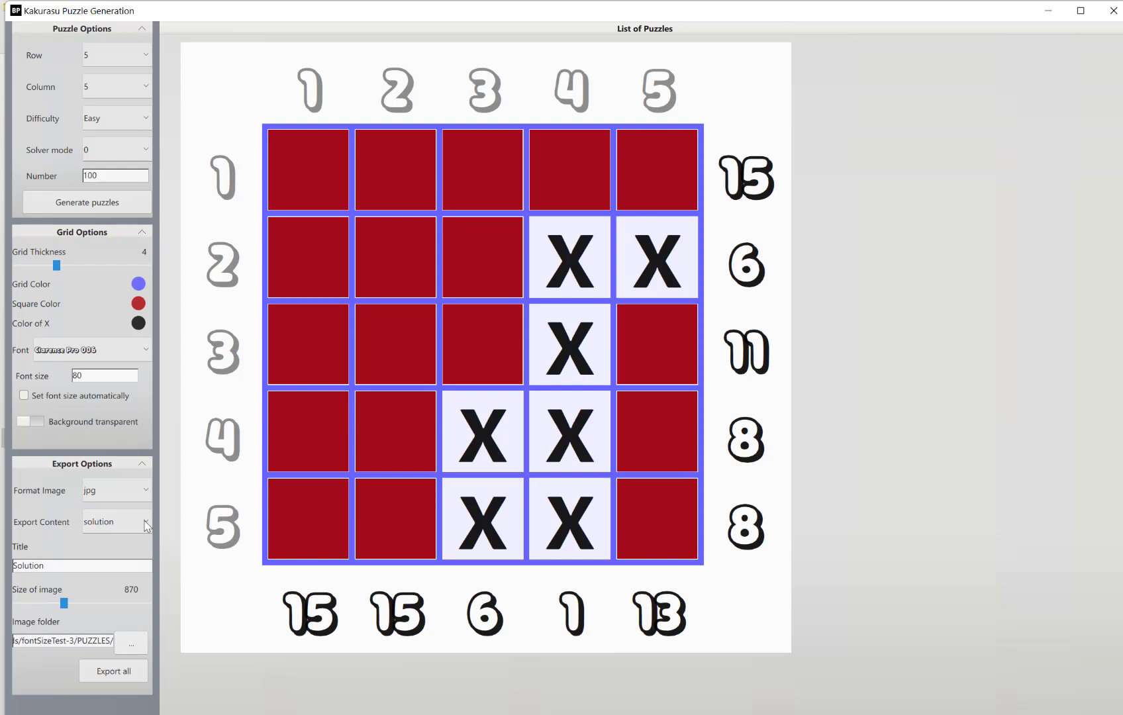
click(146, 521)
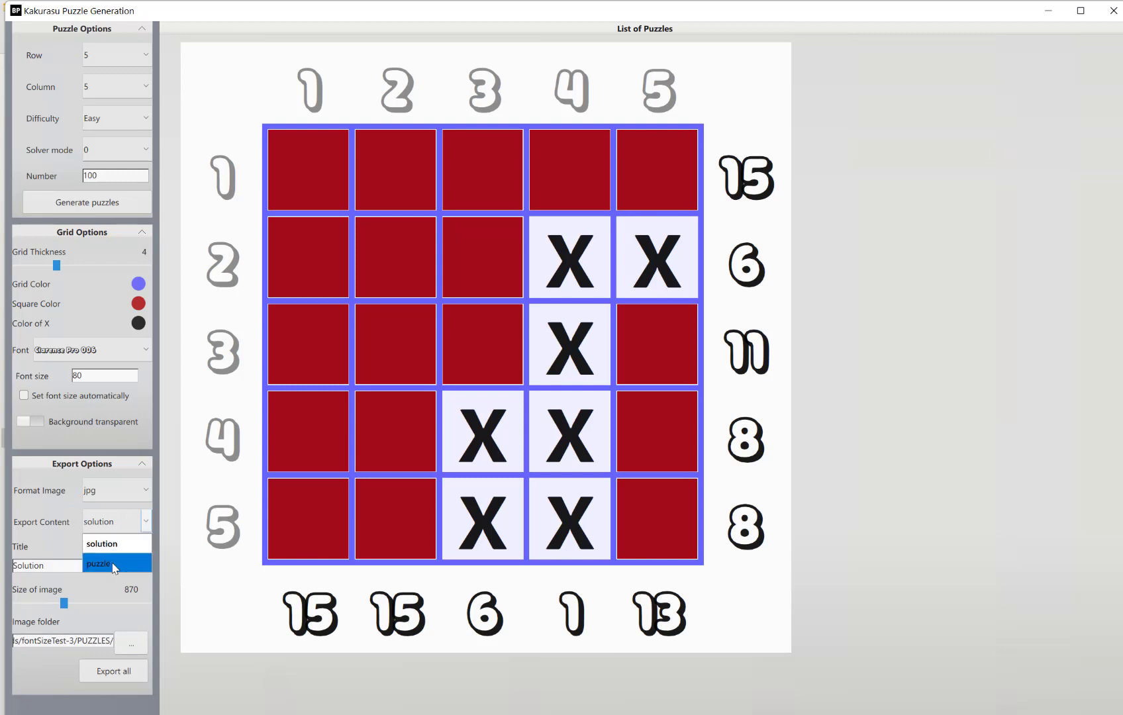
click(98, 565)
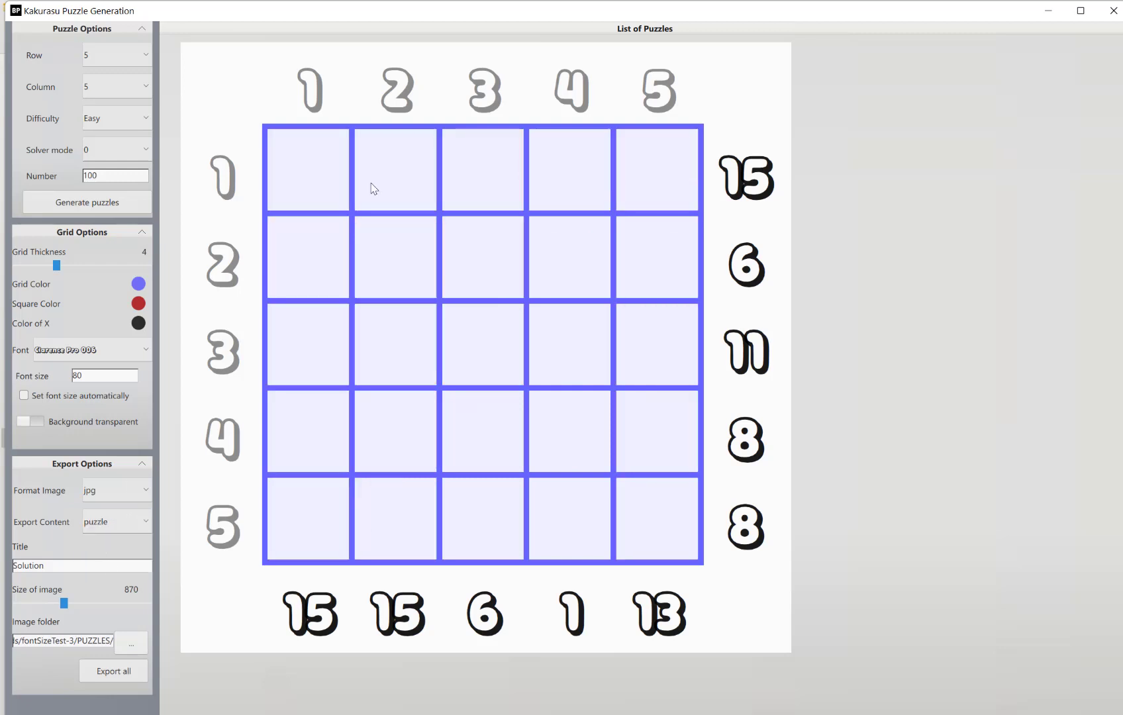
mouse_move(187, 549)
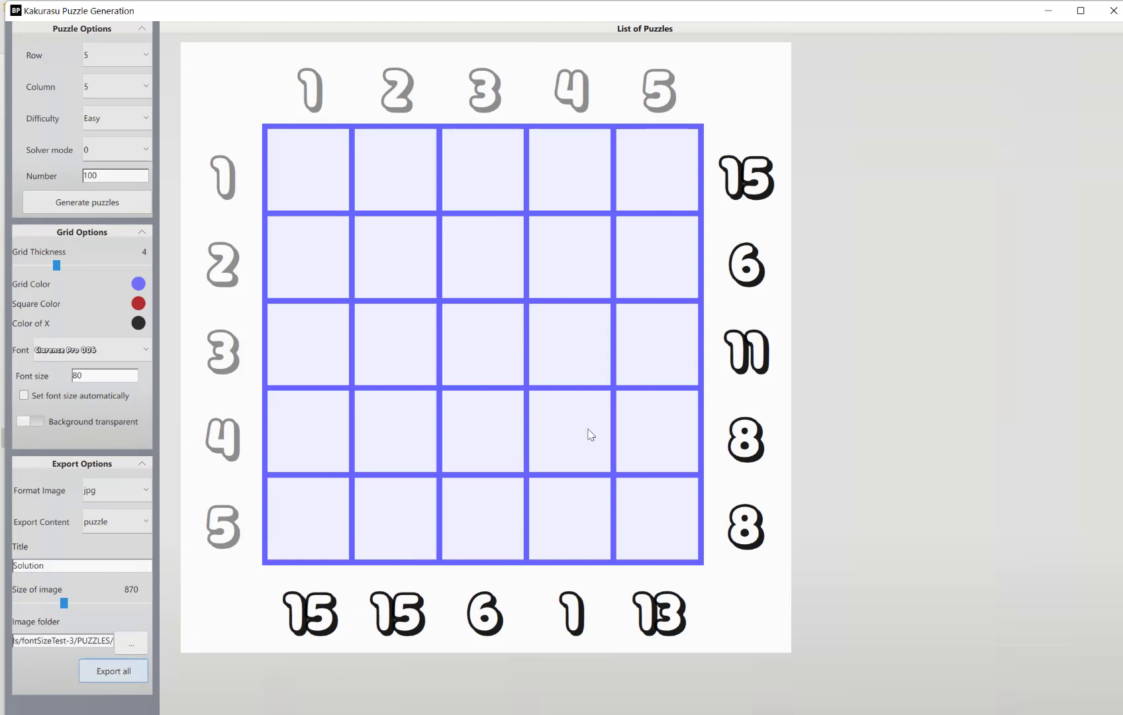
click(116, 520)
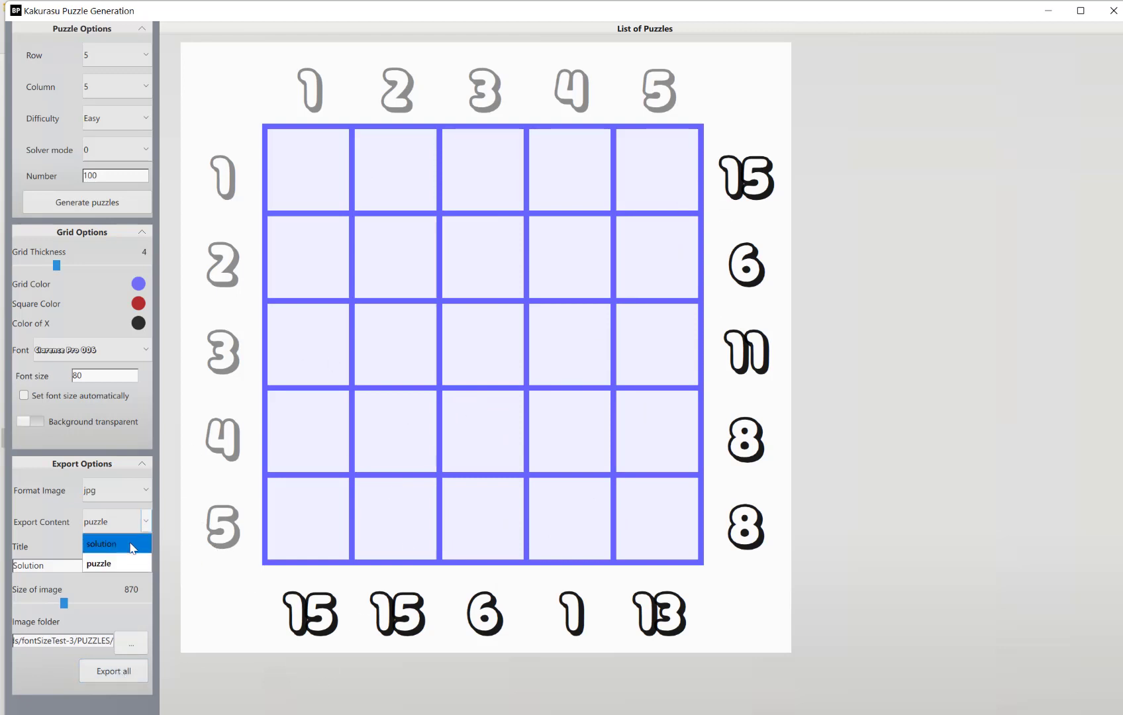
click(100, 543)
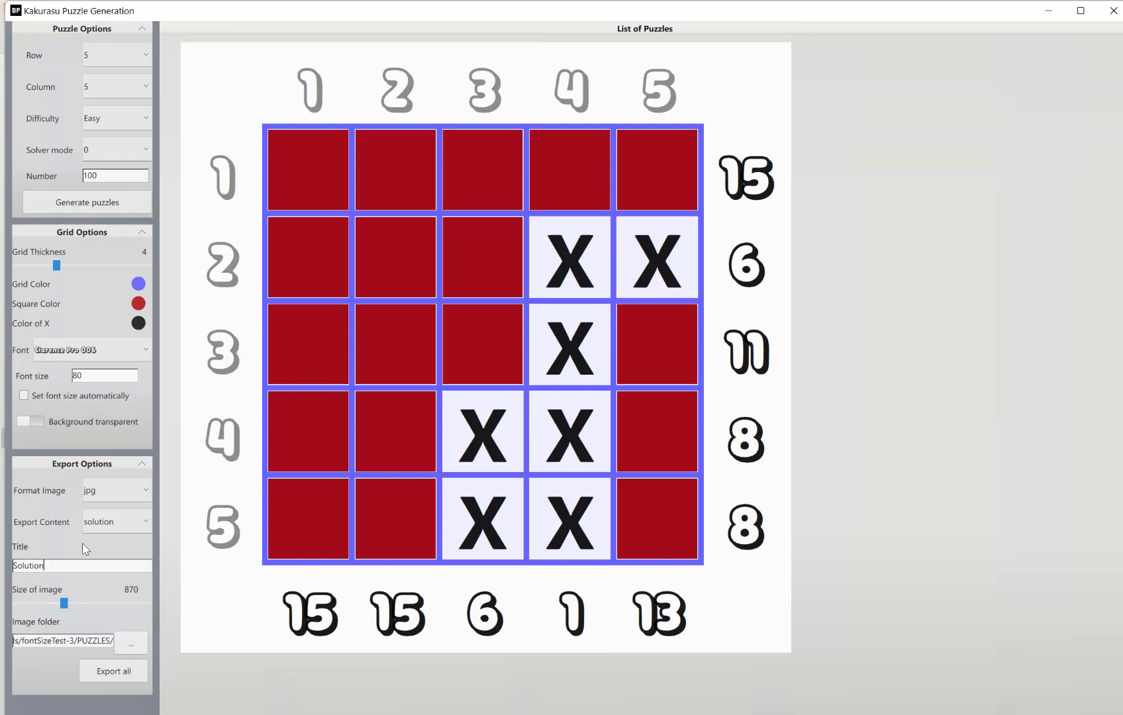
mouse_move(559, 74)
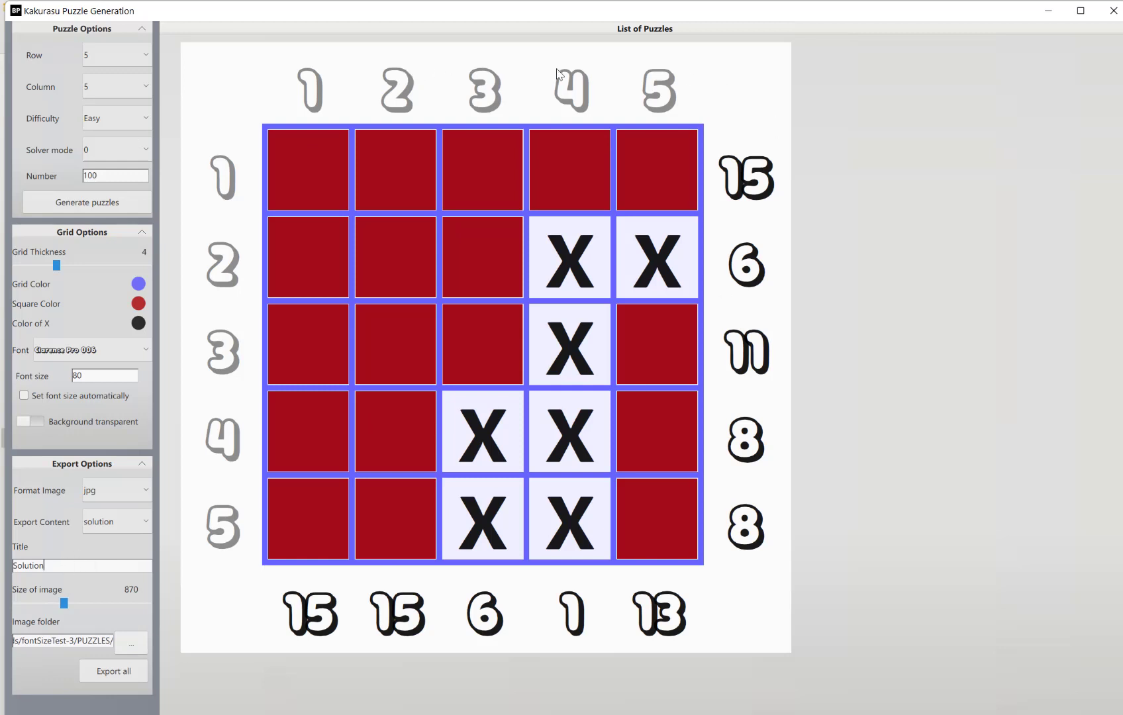
mouse_move(377, 389)
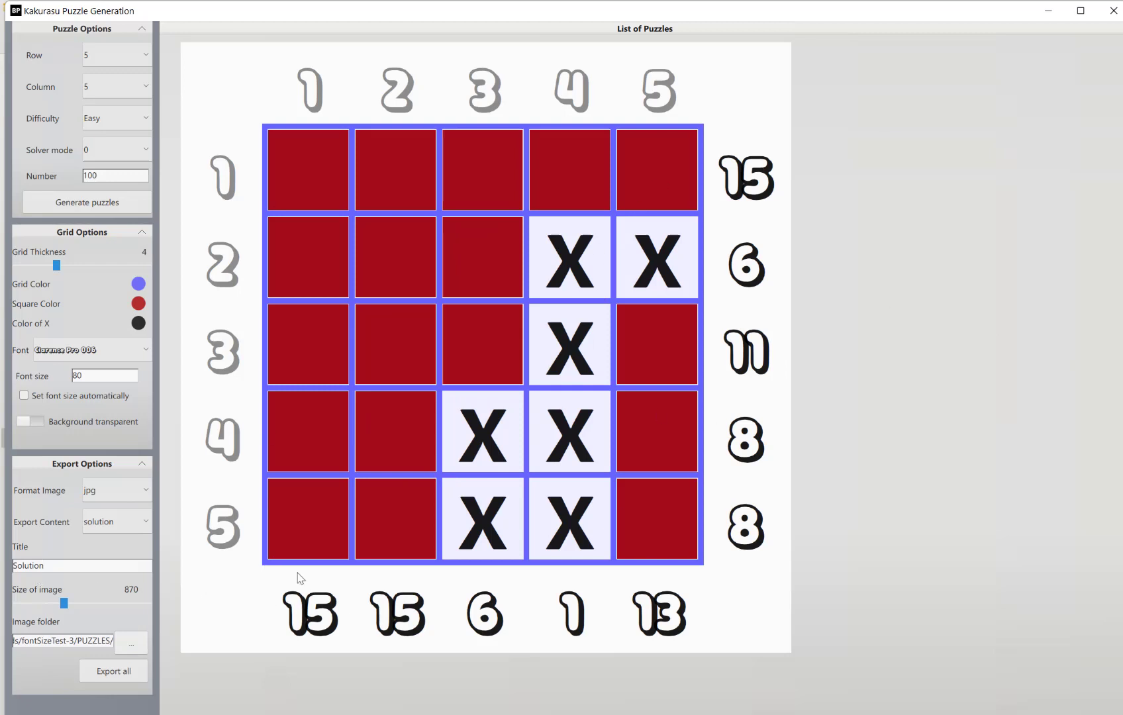
mouse_move(280, 561)
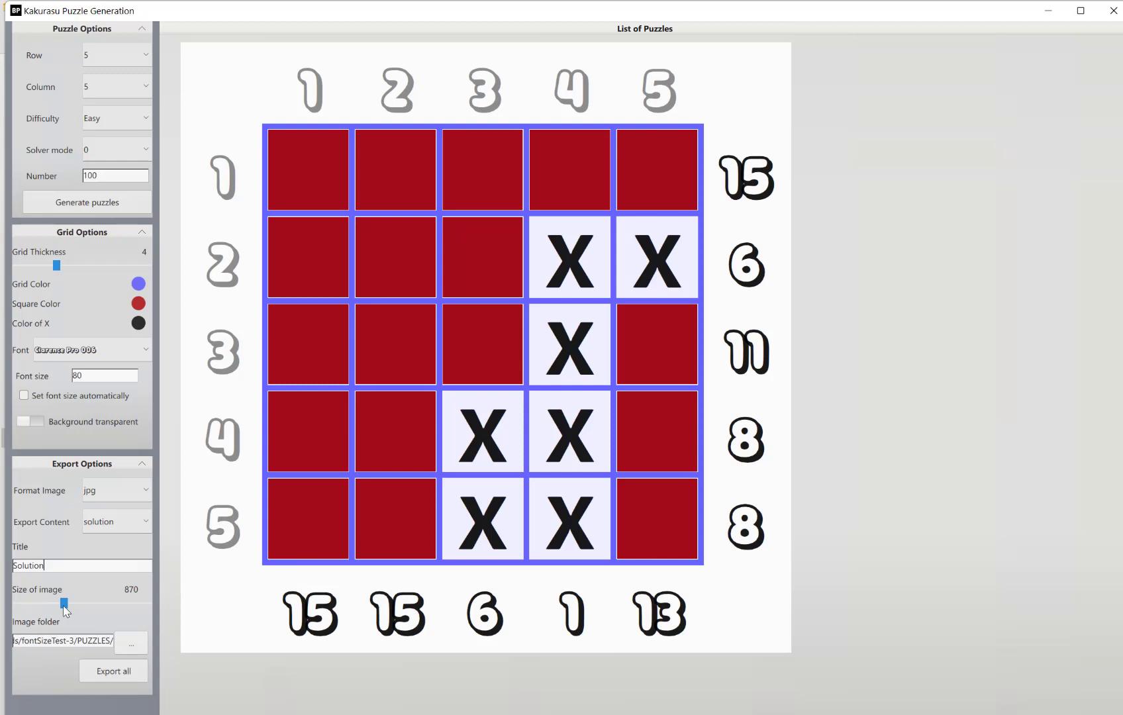
Raise the exported solution image size from 870 to 980, title Solution.
click(143, 490)
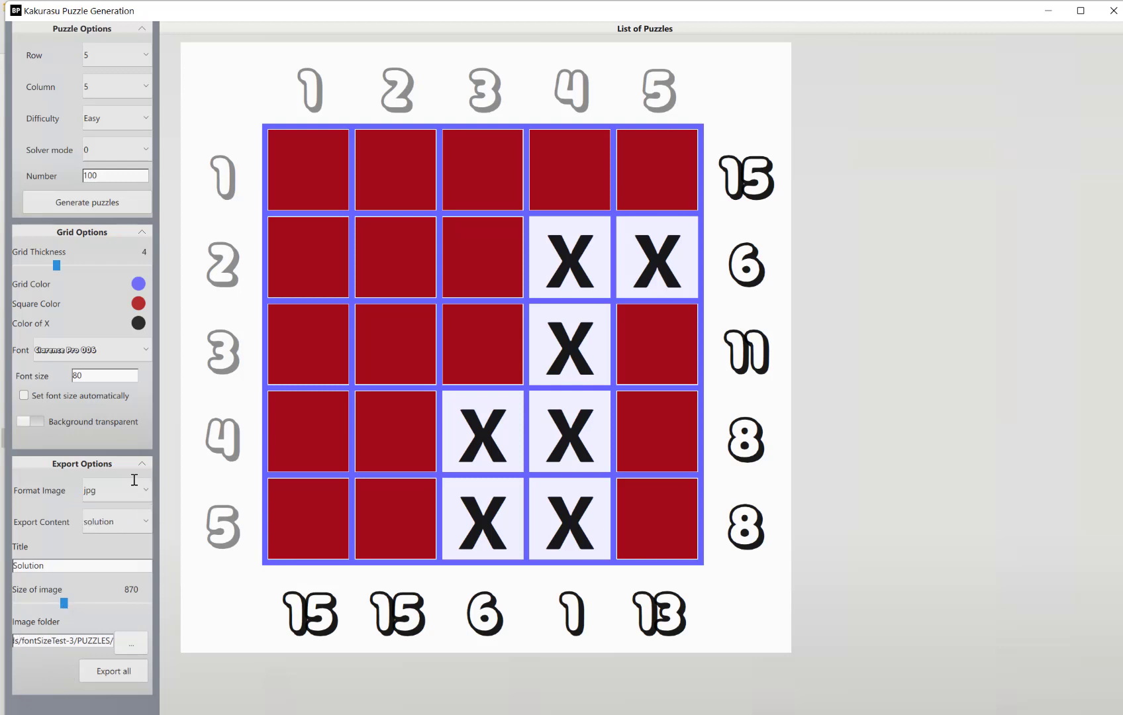
mouse_move(146, 495)
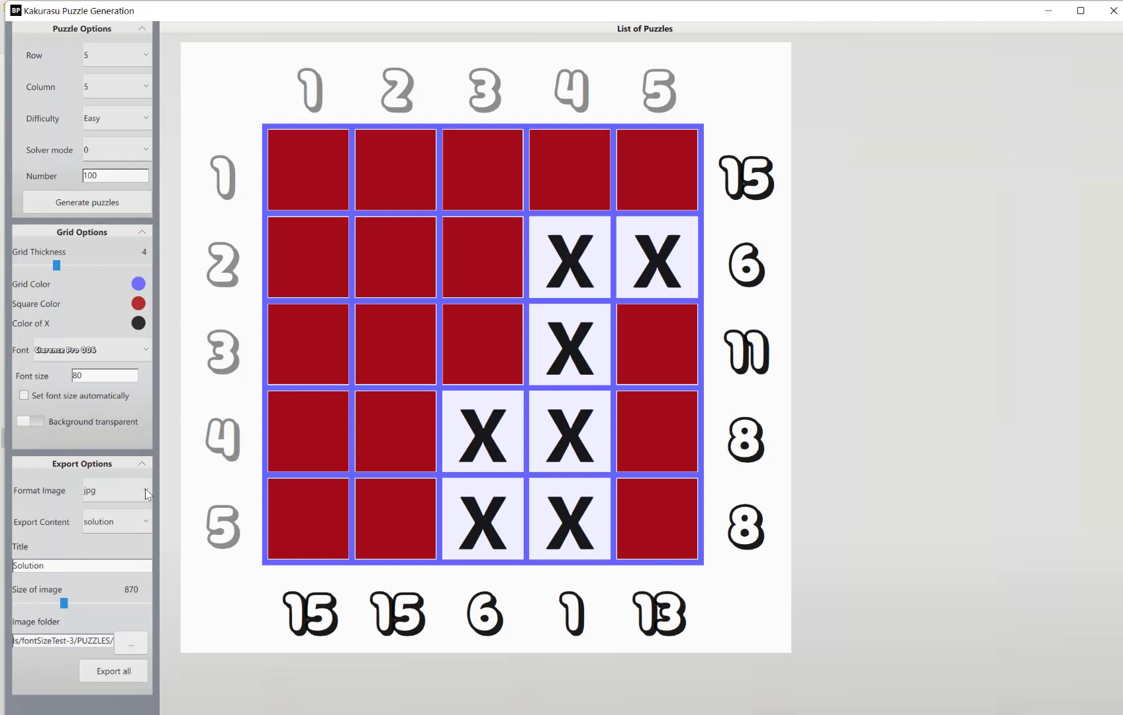
click(146, 490)
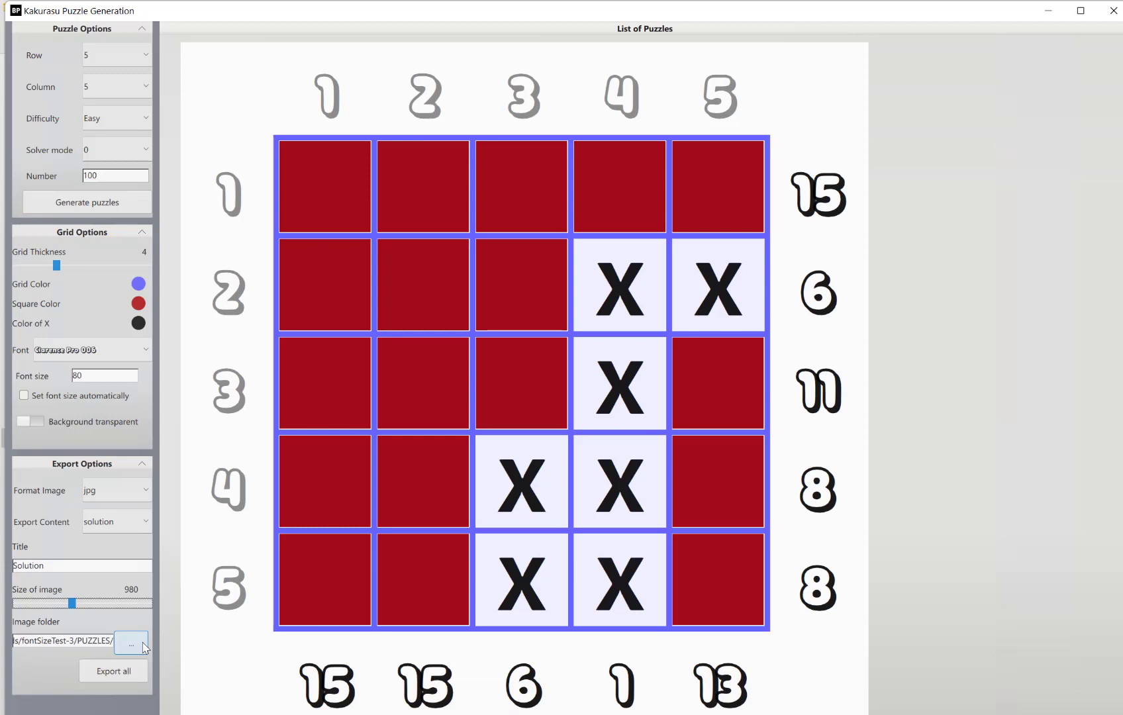
mouse_move(18, 603)
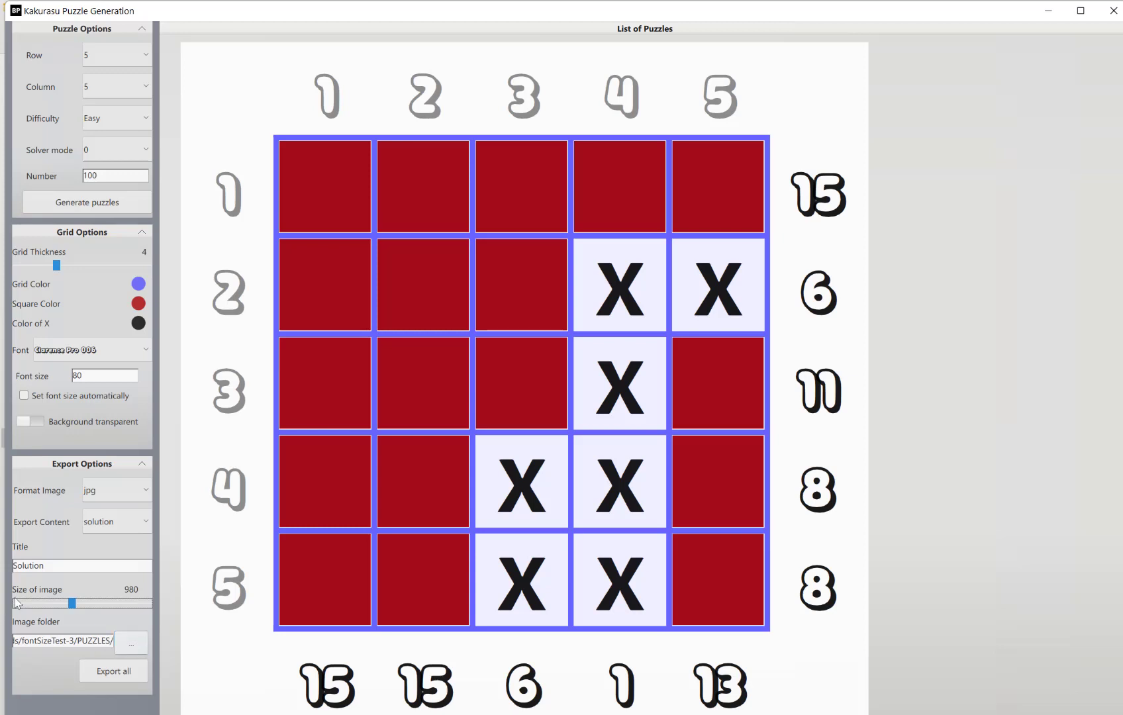
Switch Export Content to puzzle and export all blank puzzle grids as JPG.
click(116, 520)
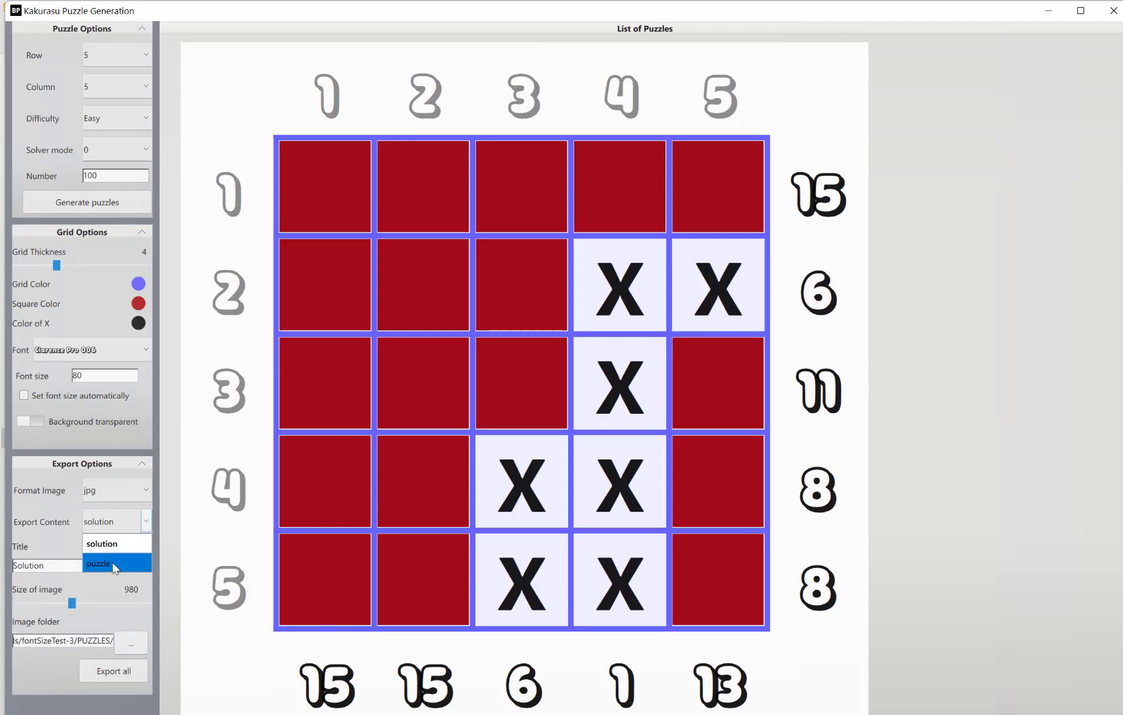
click(96, 566)
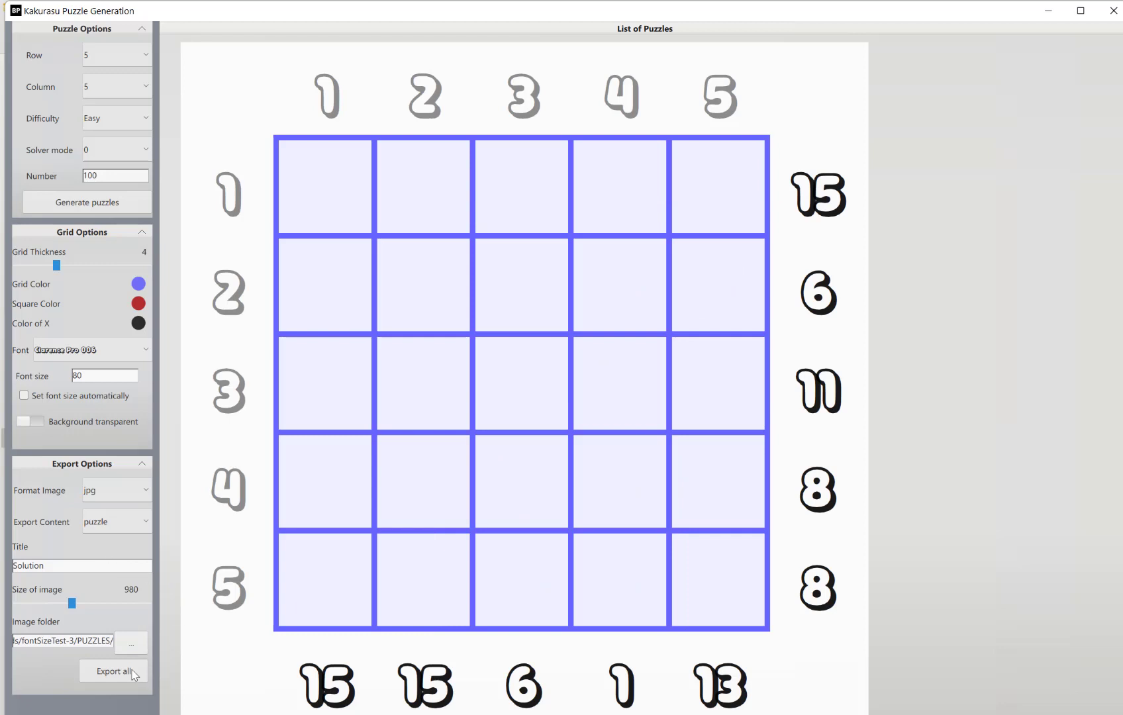
mouse_move(400, 529)
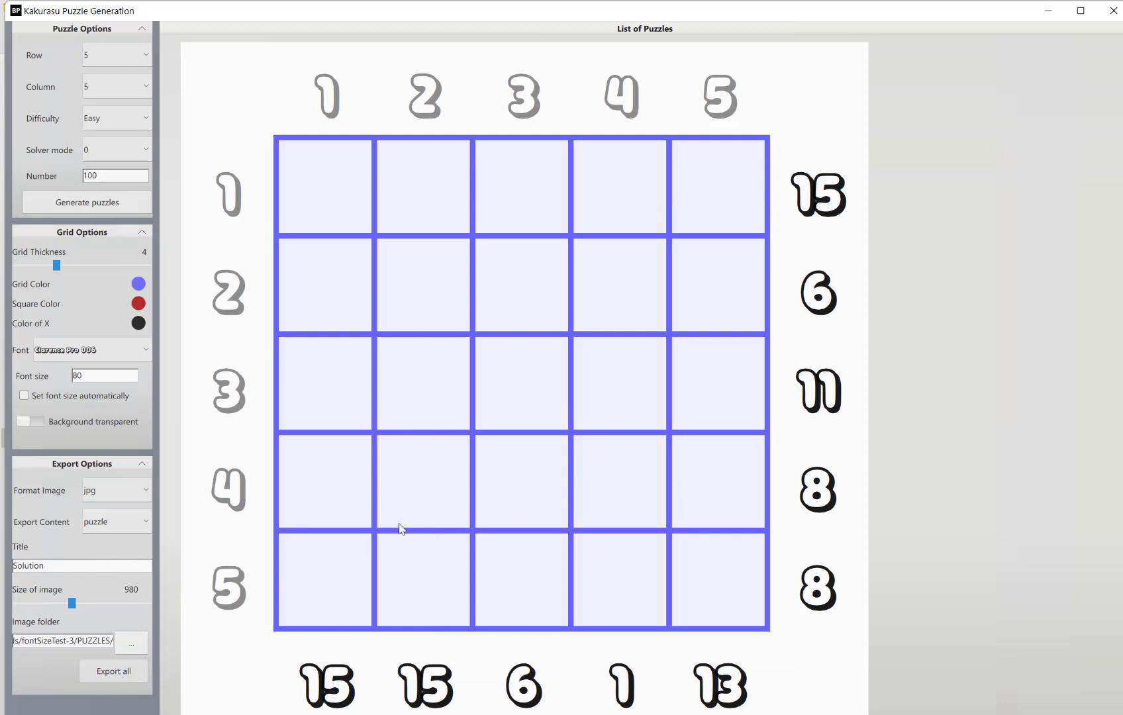
click(112, 671)
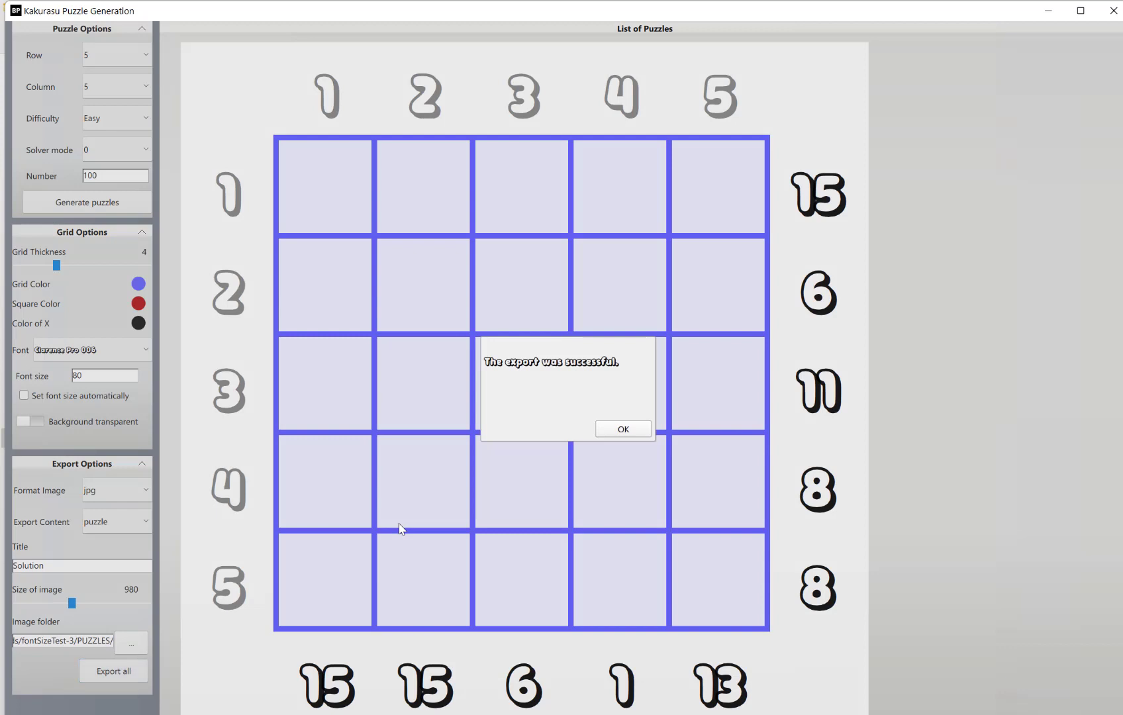
click(621, 429)
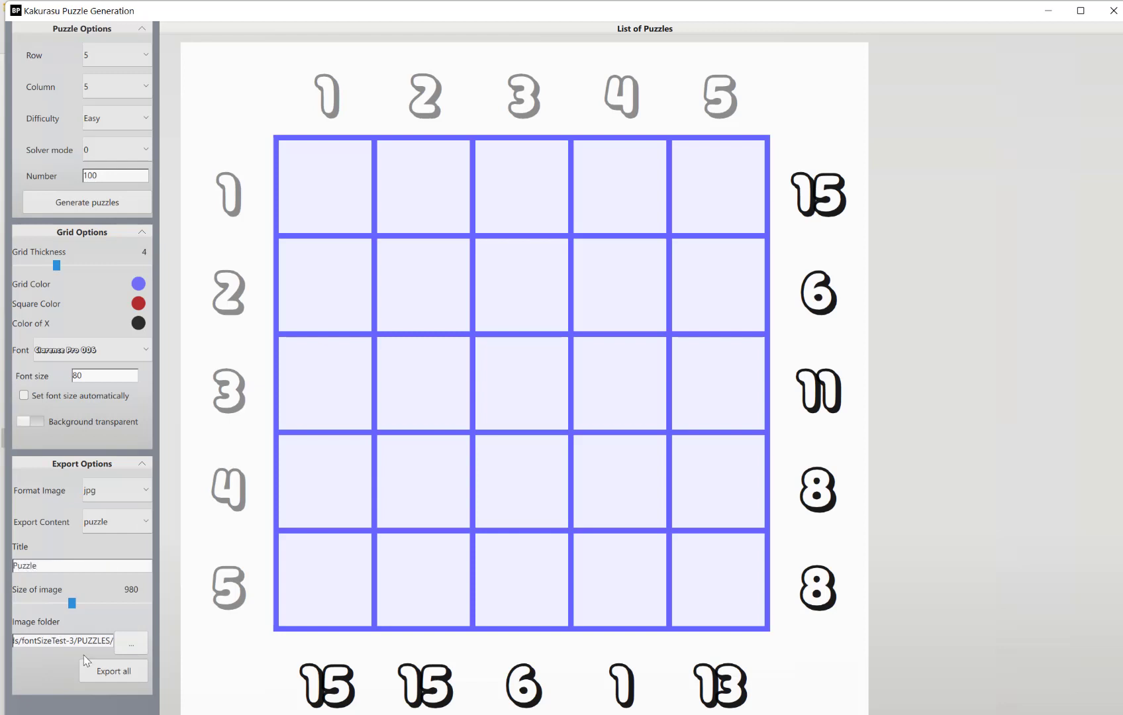
mouse_move(610, 437)
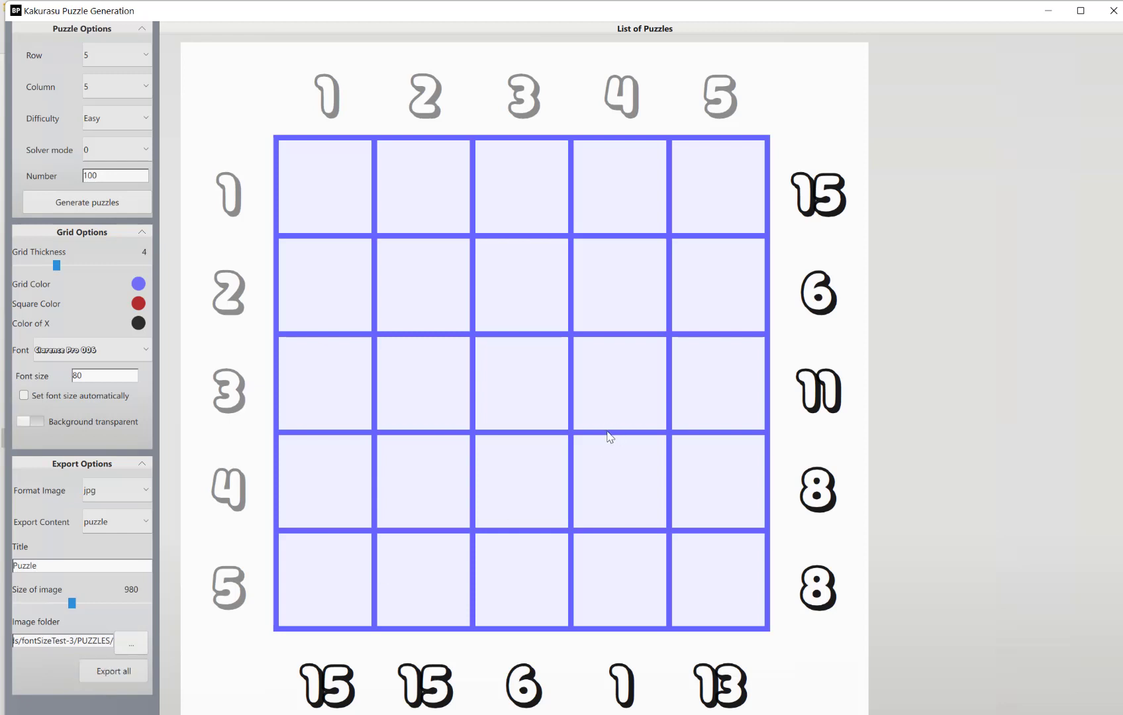
Export all puzzles again, then set the title to Solution and content back to solution.
click(113, 671)
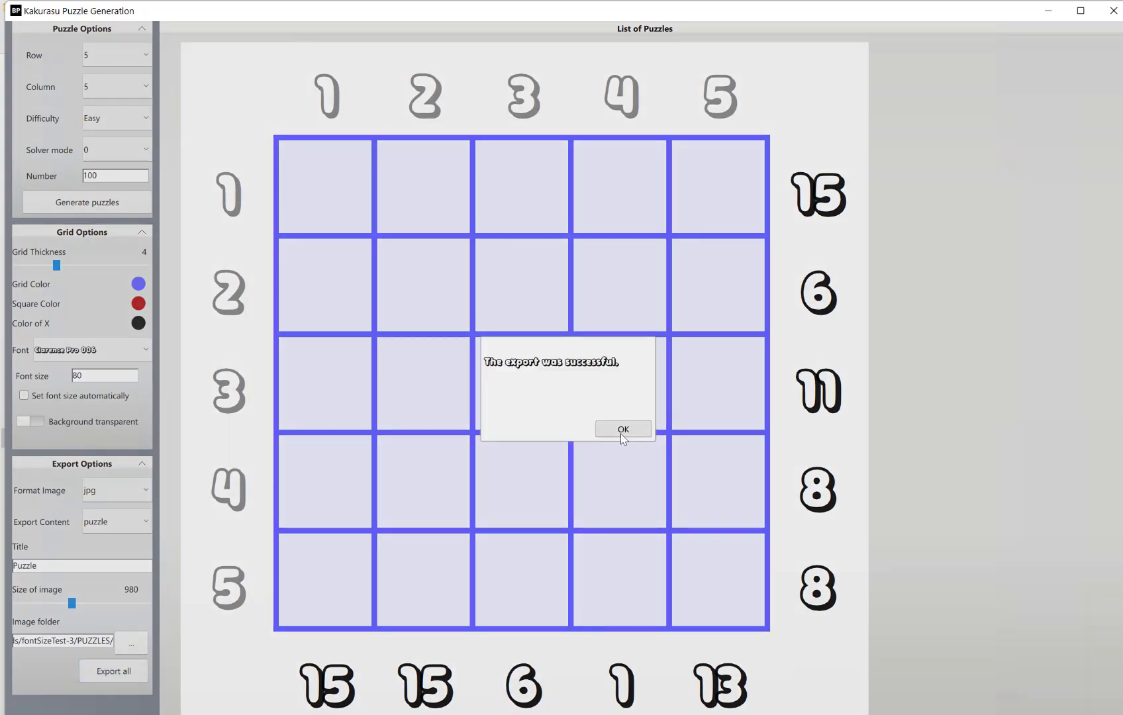
click(621, 430)
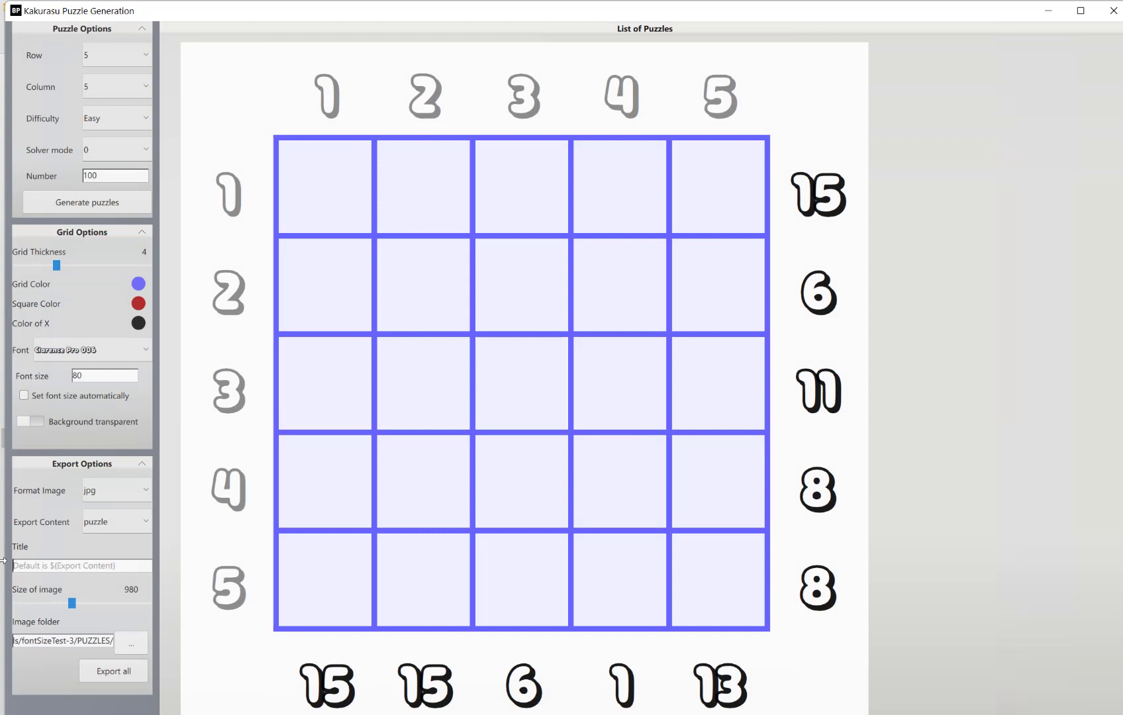
text(Solution)
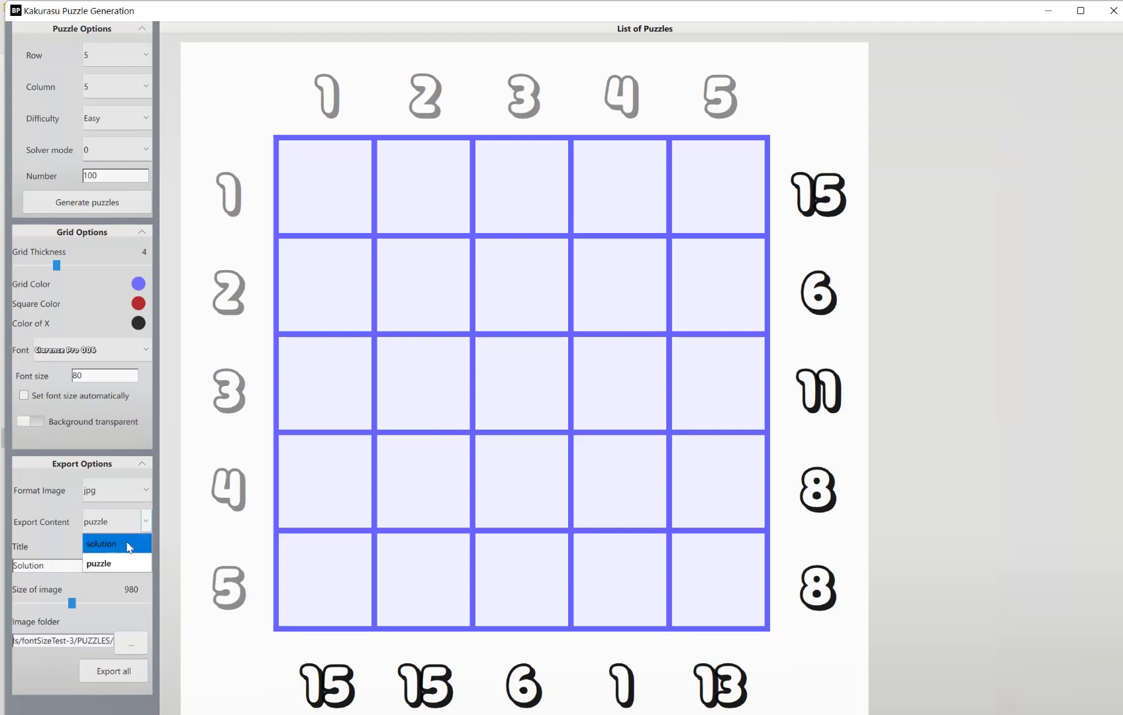
click(100, 543)
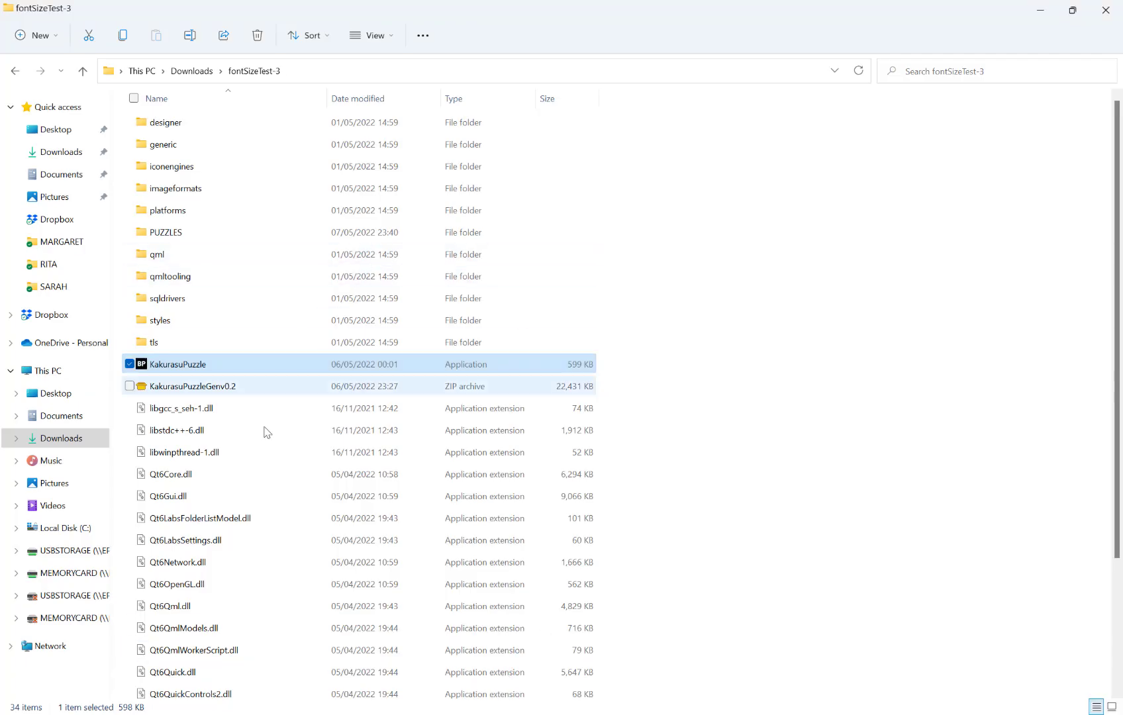
Inspect the PUZZLES folder's images, viewing Puzzle_1, Puzzle_100 and Solution_100 in Photos.
double_click(166, 231)
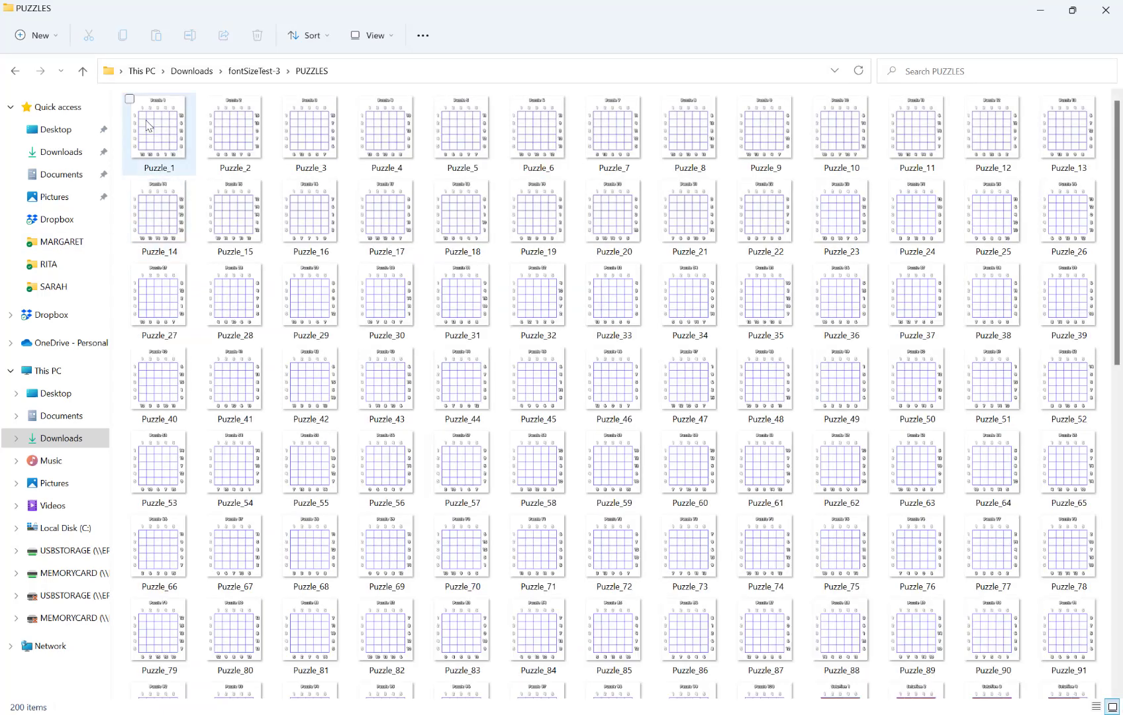
double_click(159, 128)
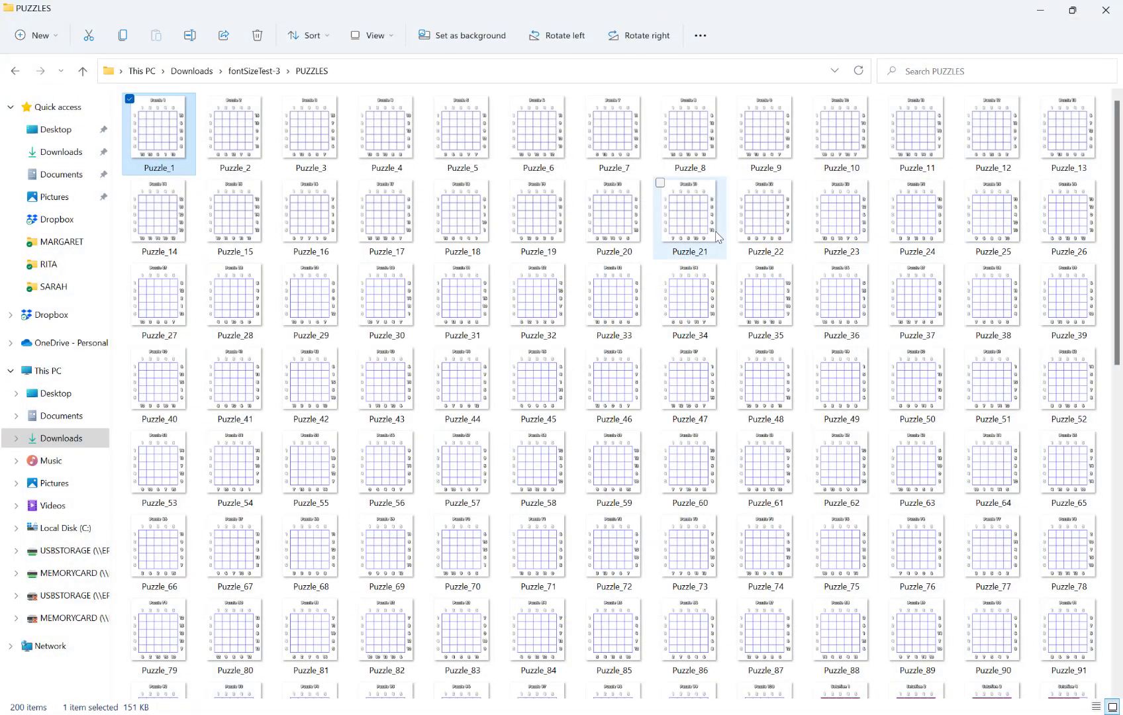
scroll(down, 3)
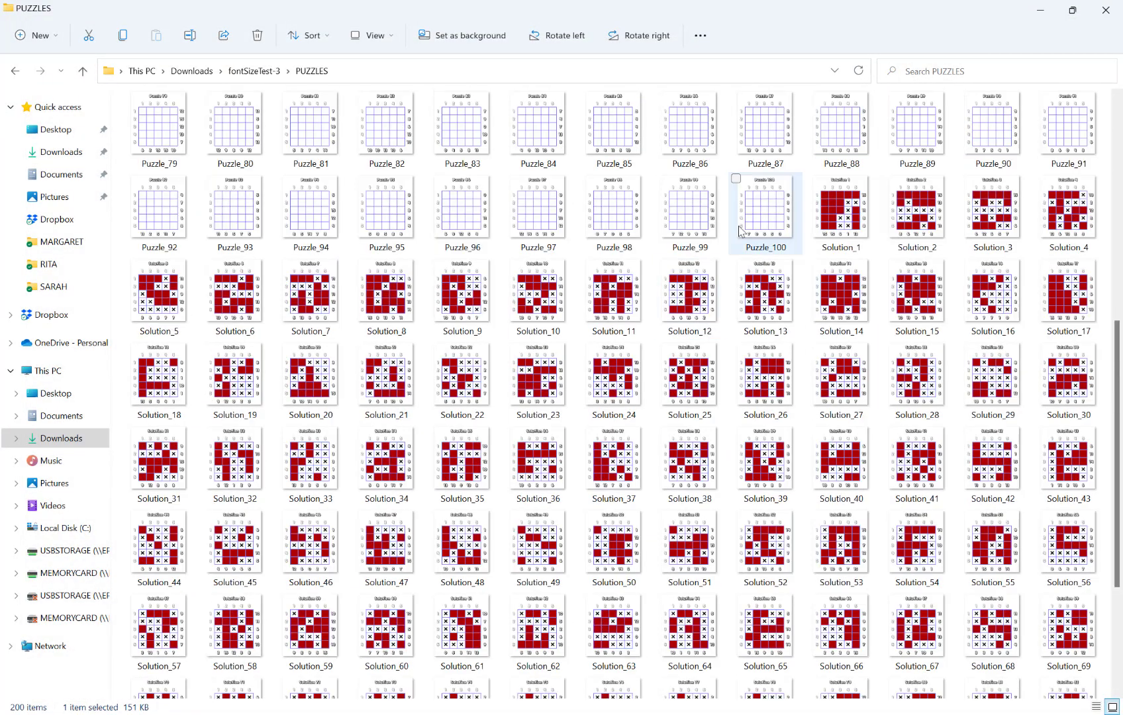
double_click(764, 208)
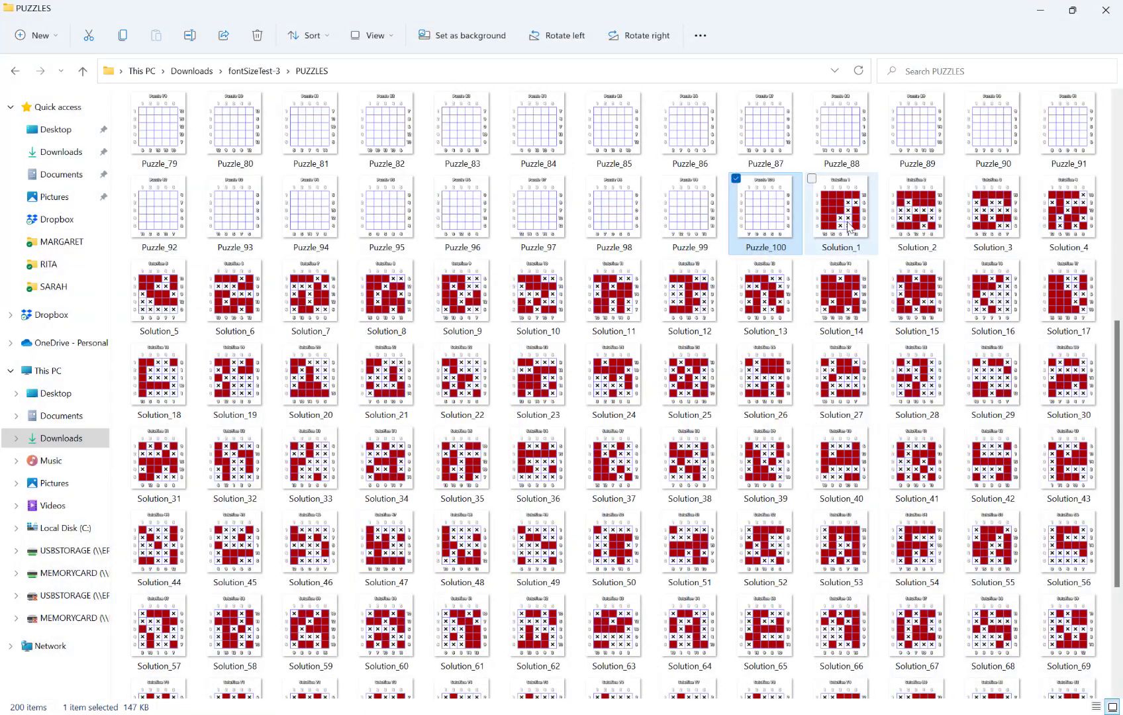
double_click(840, 211)
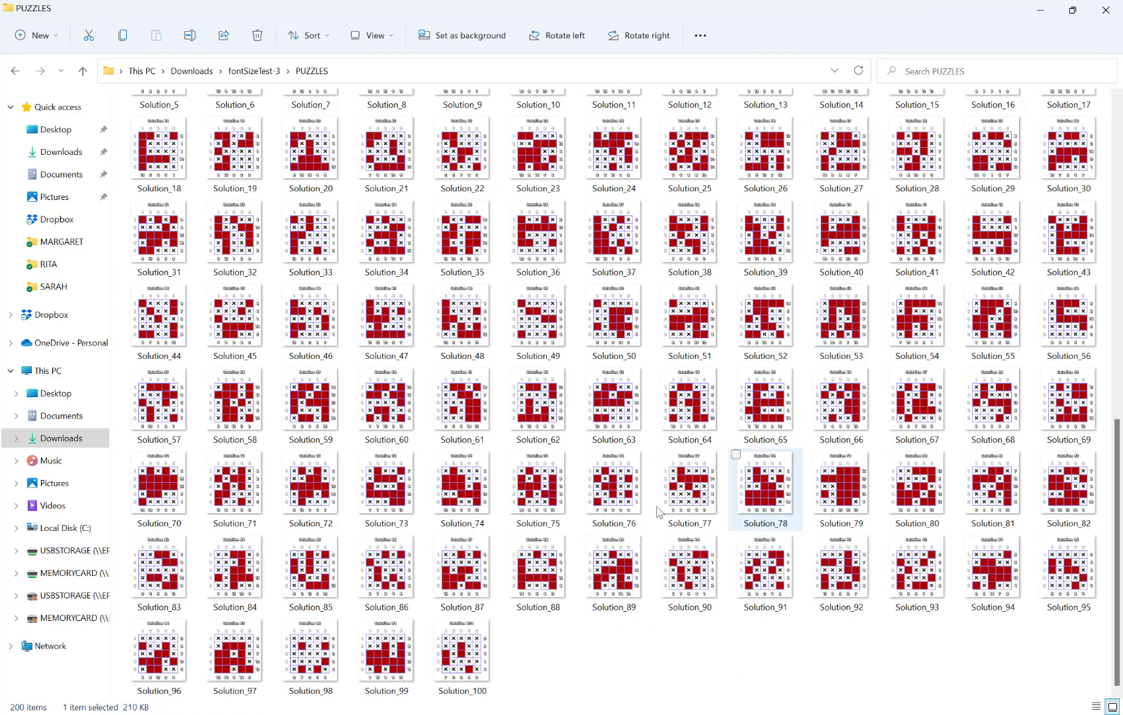
double_click(462, 649)
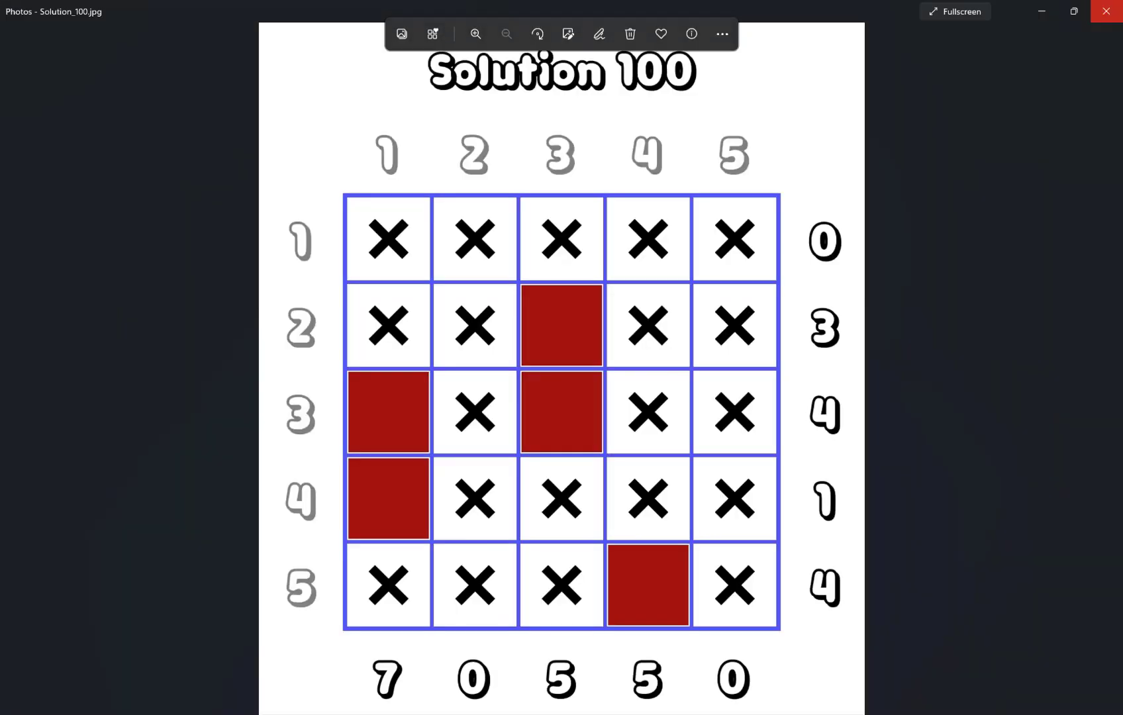
click(1104, 11)
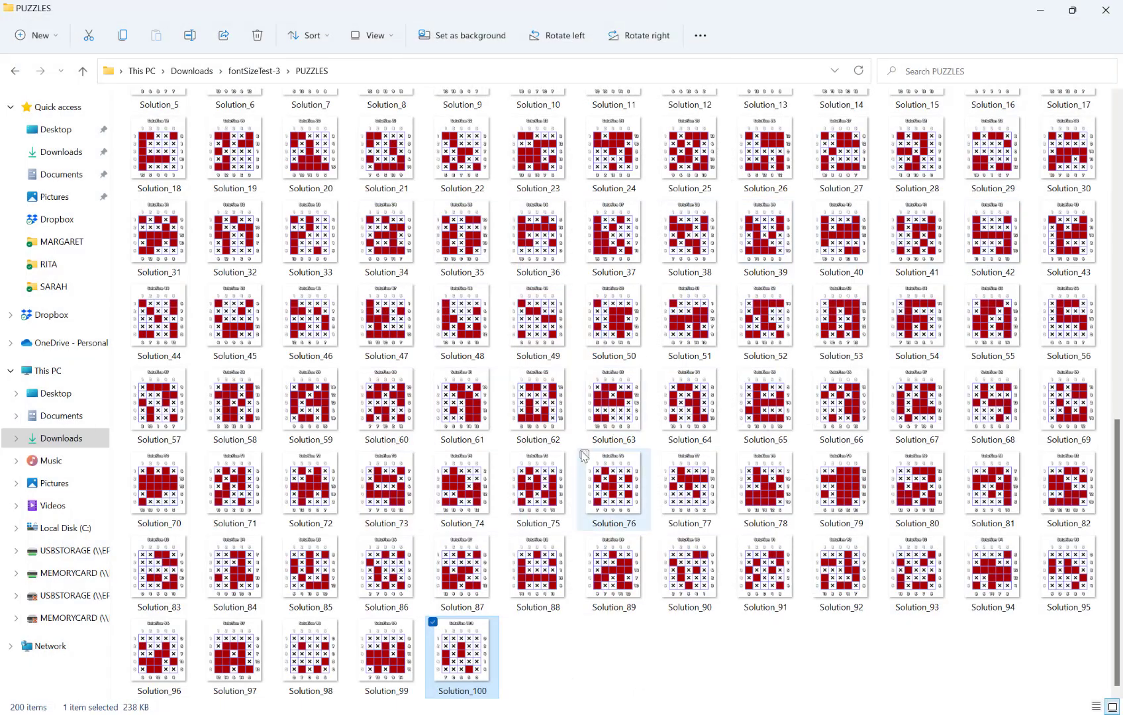
mouse_move(902, 316)
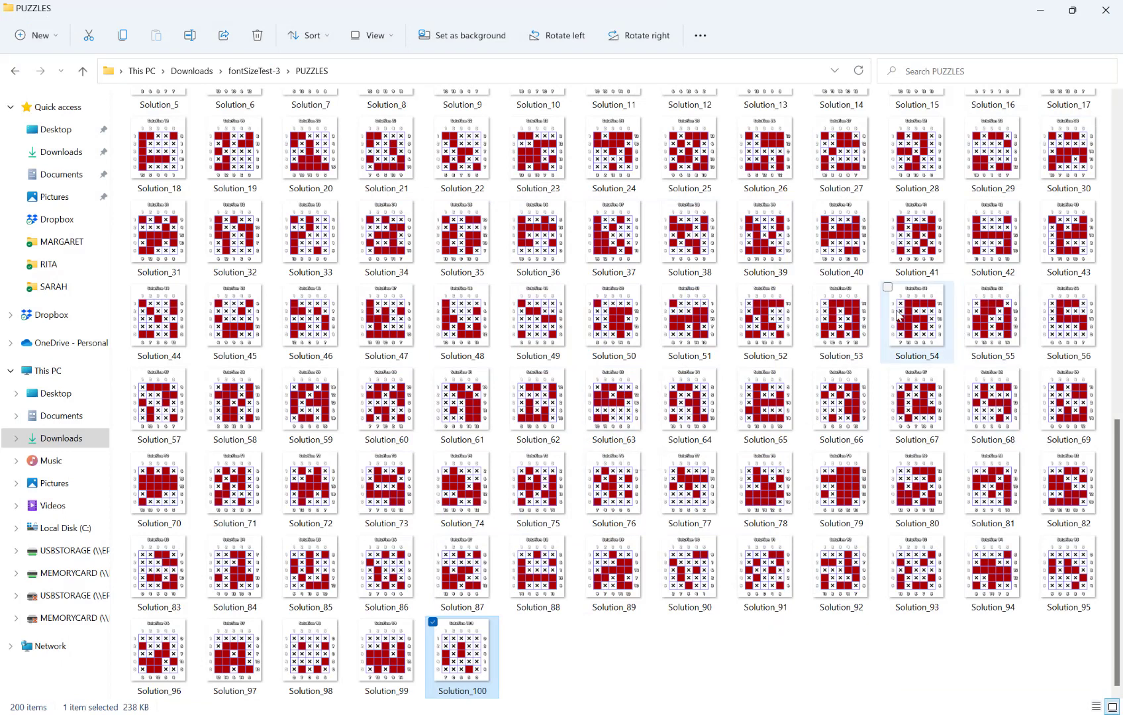
mouse_move(478, 117)
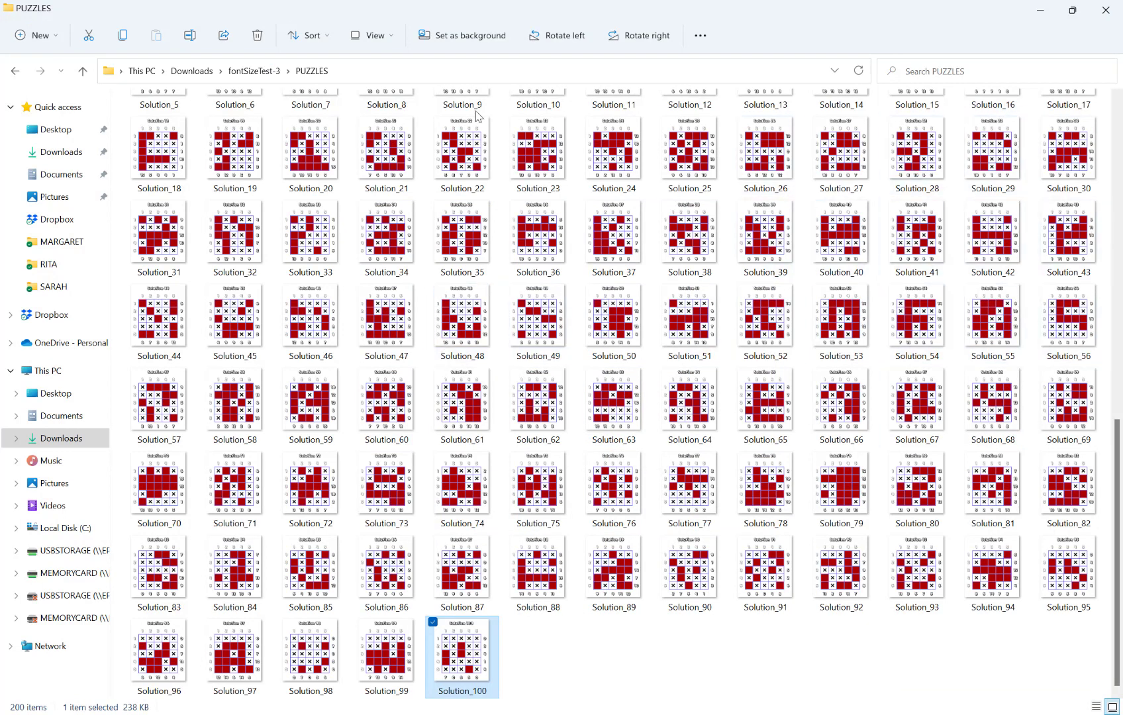
mouse_move(538, 402)
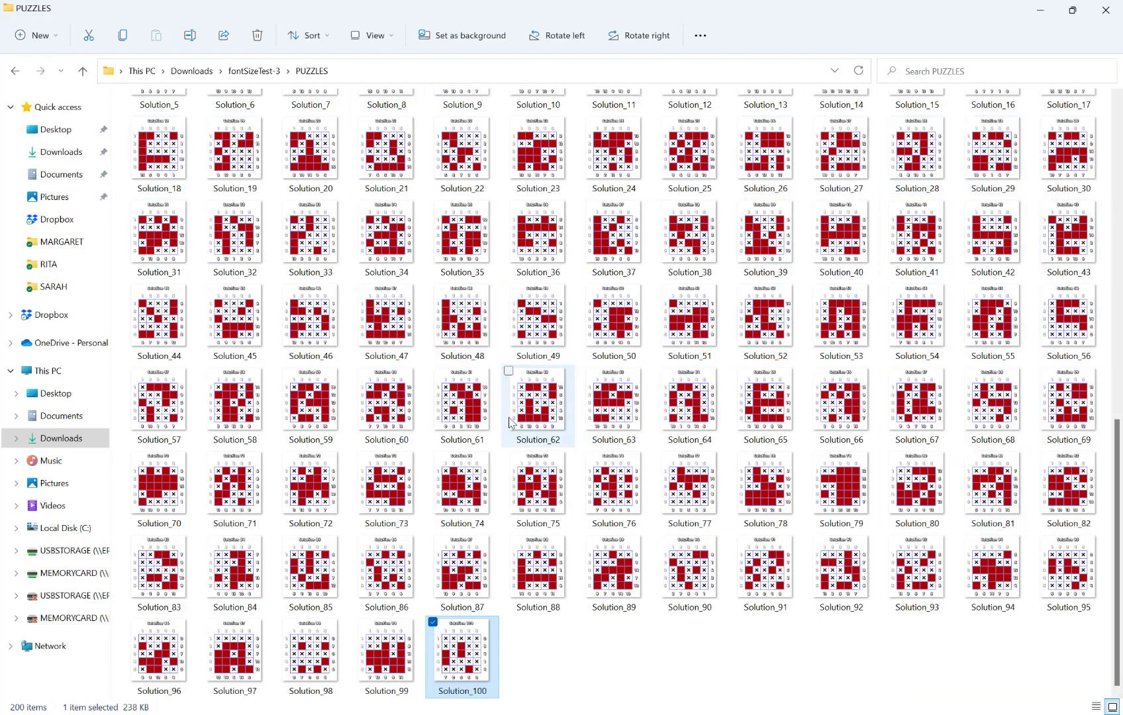